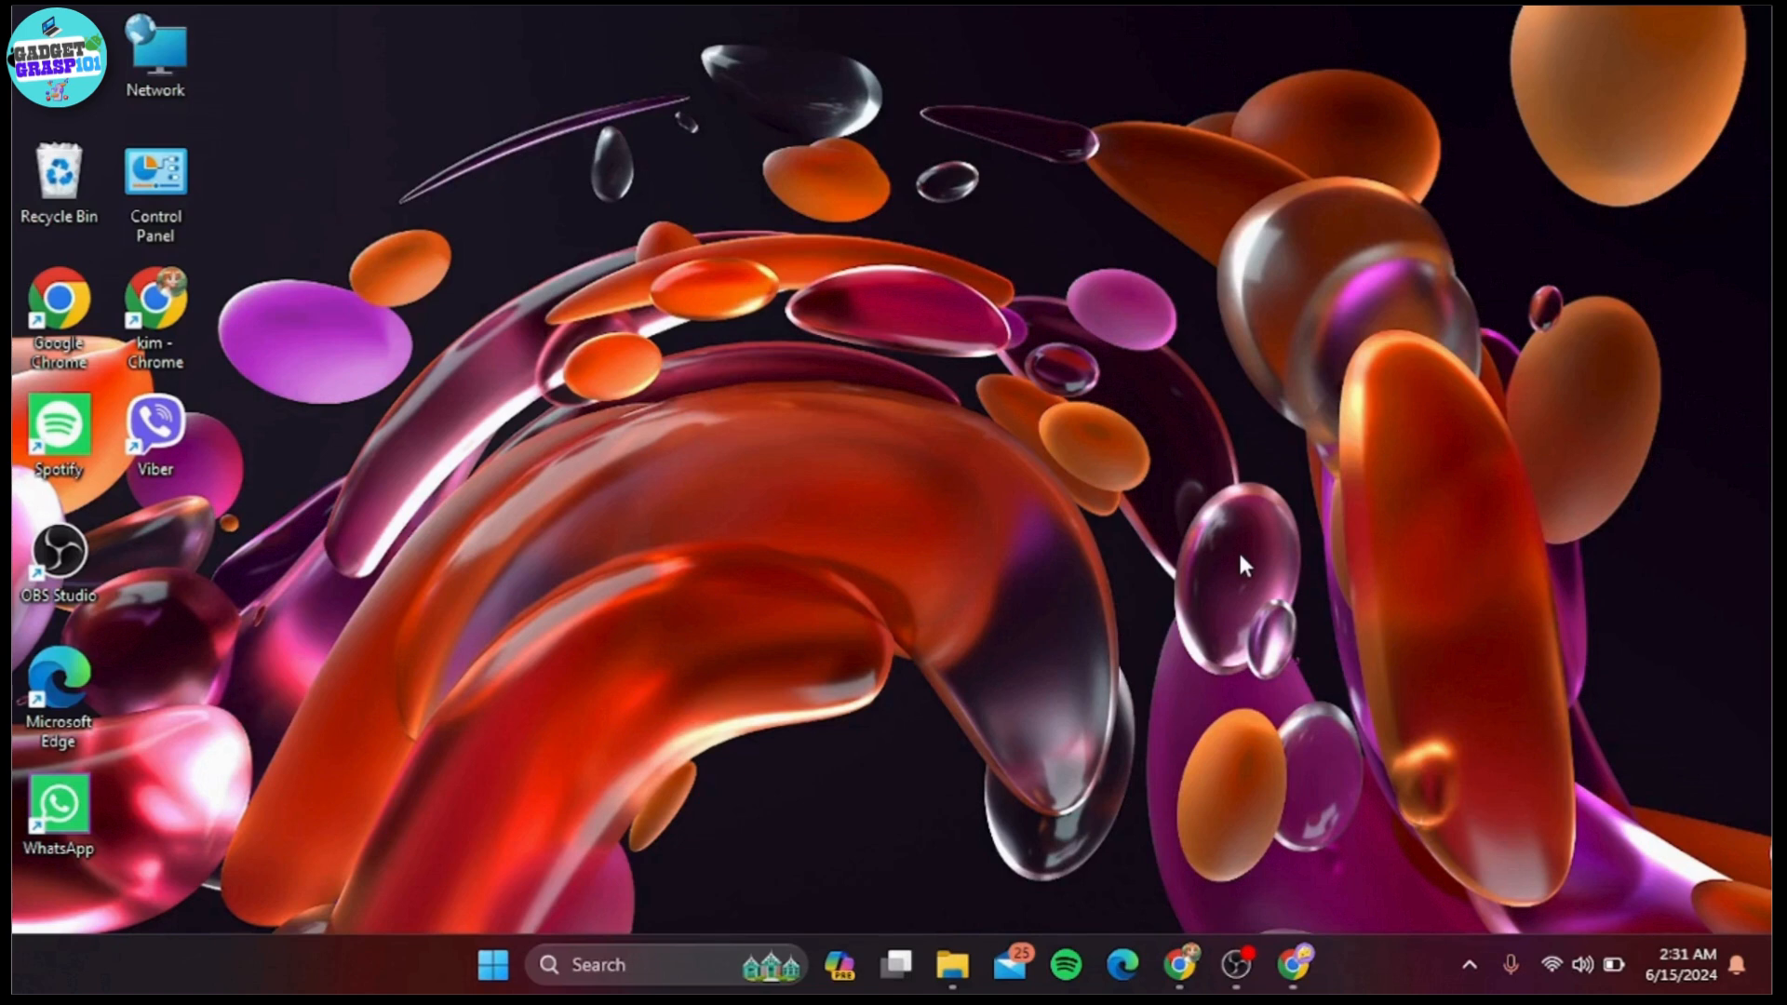
# Step: Restore the Chrome window showing the VisualSkins Mond theme tab
pyautogui.click(1181, 964)
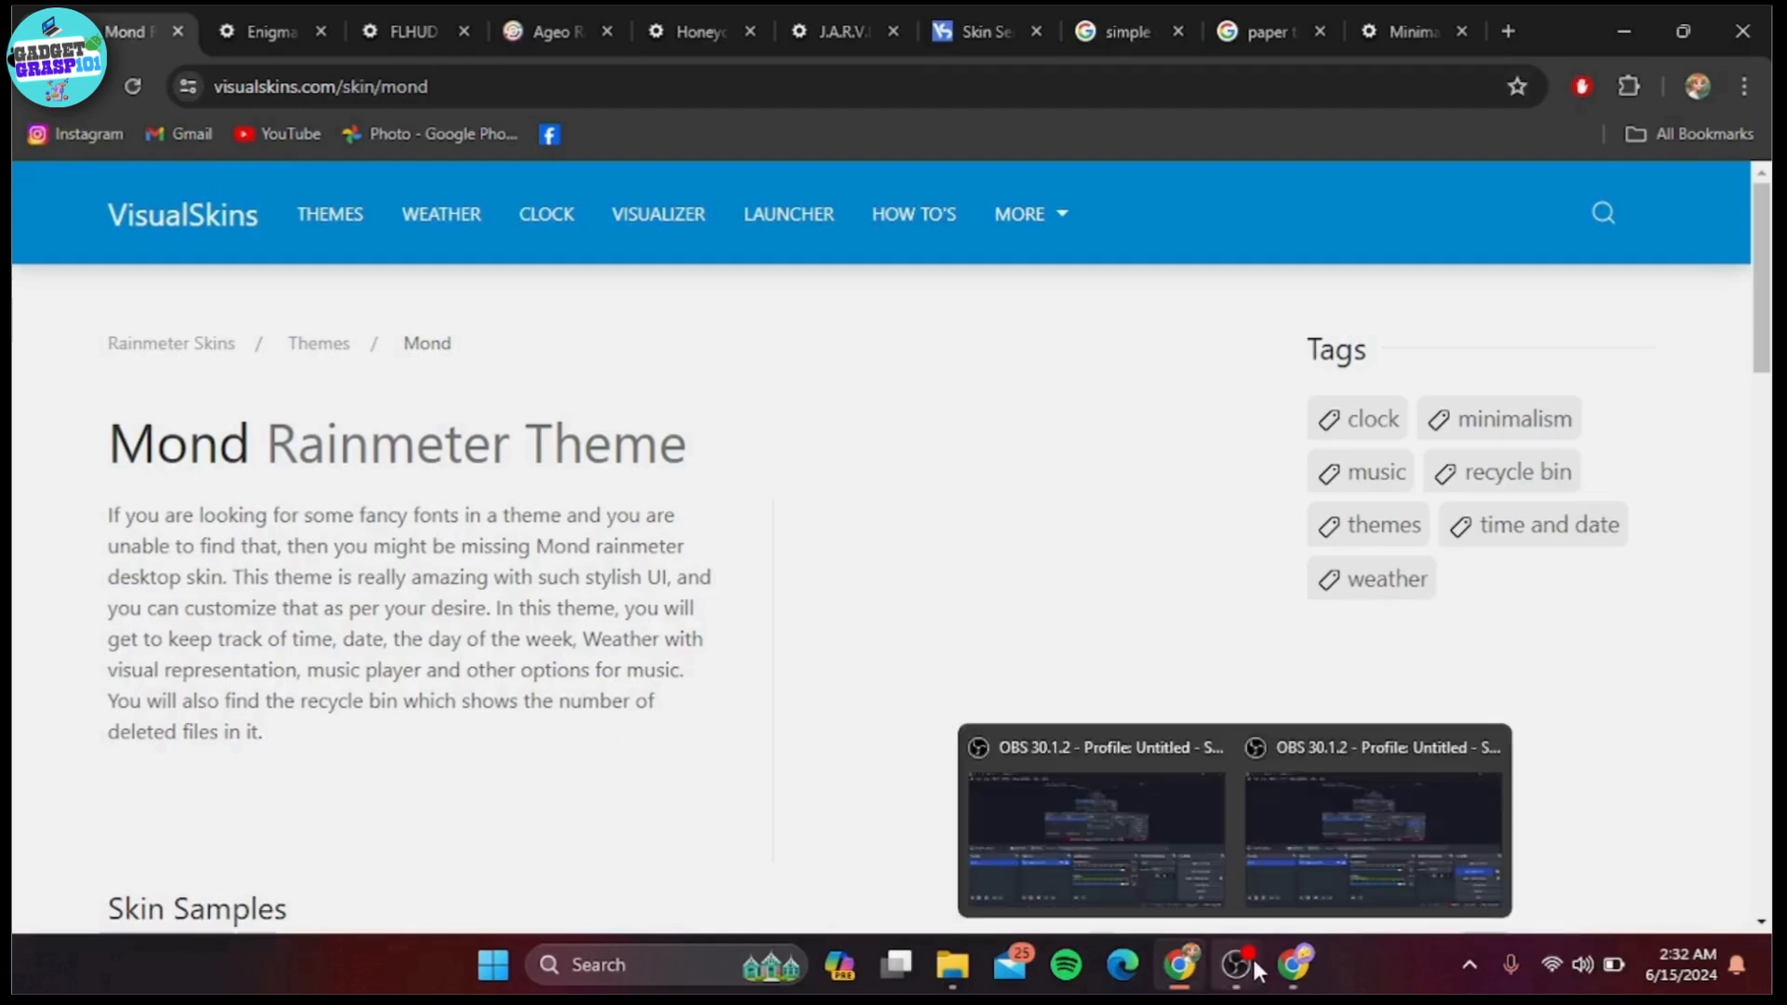
pyautogui.moveTo(985, 491)
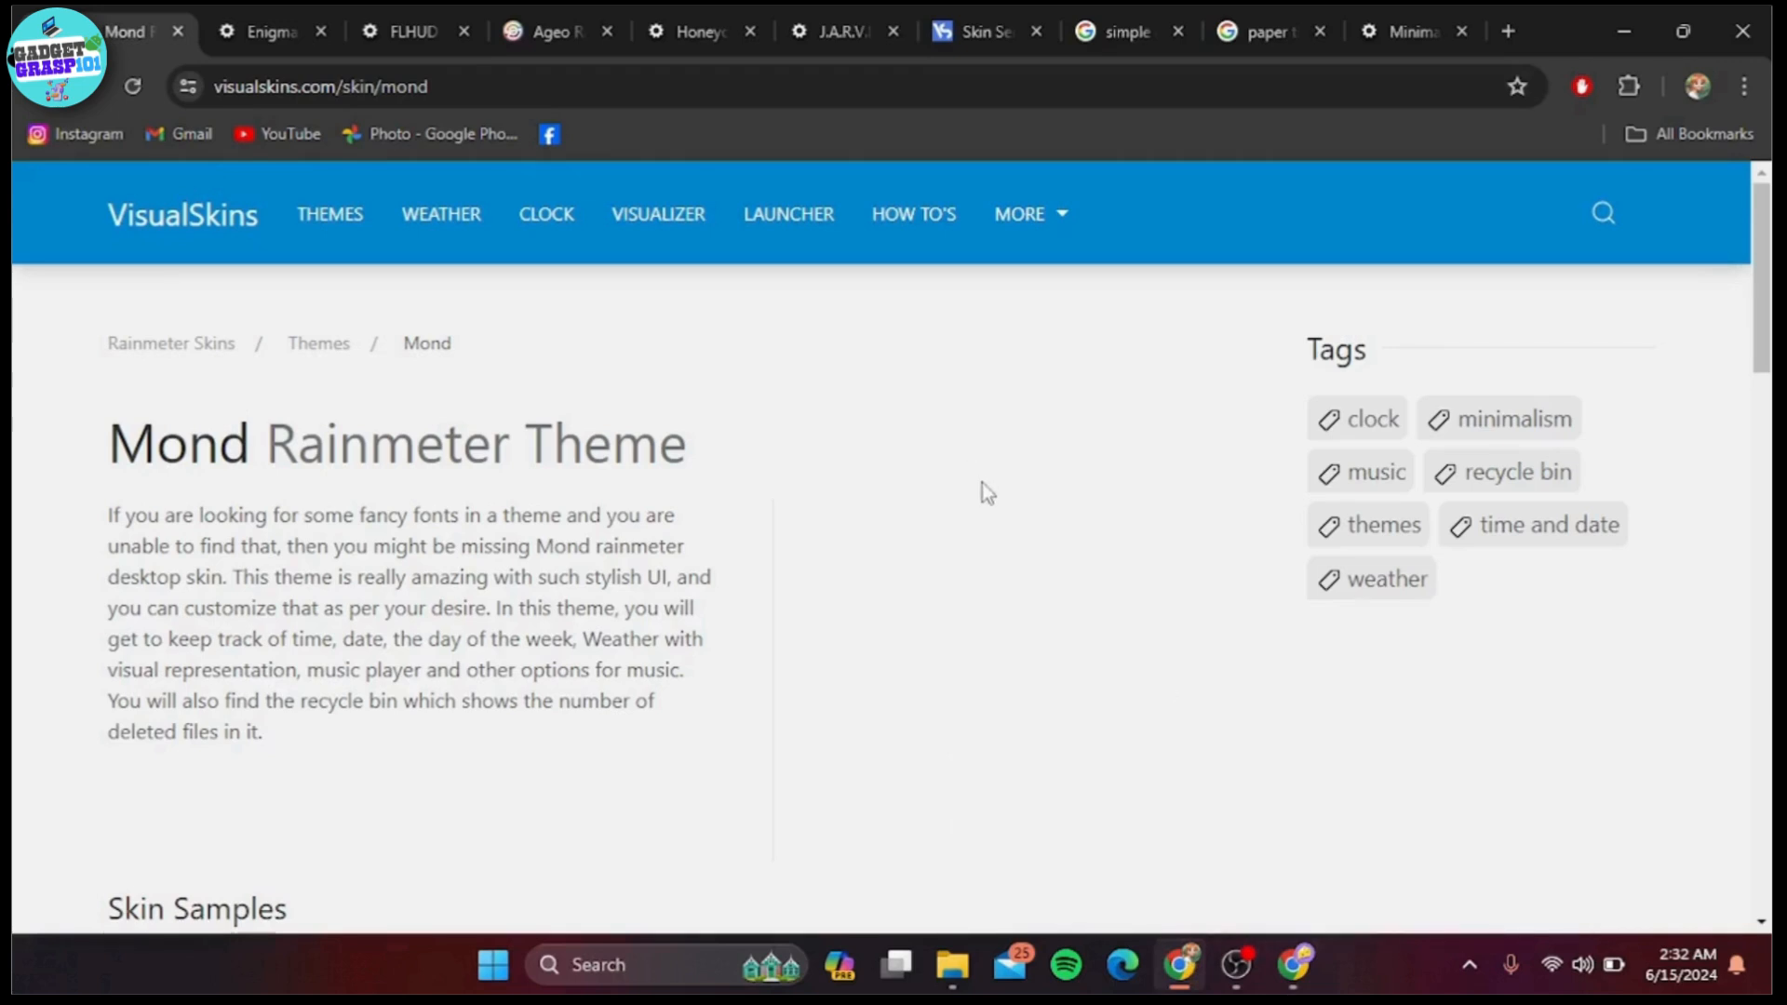
# Step: Scroll the Mond page down to its Skin Samples screenshots
pyautogui.scroll(-3)
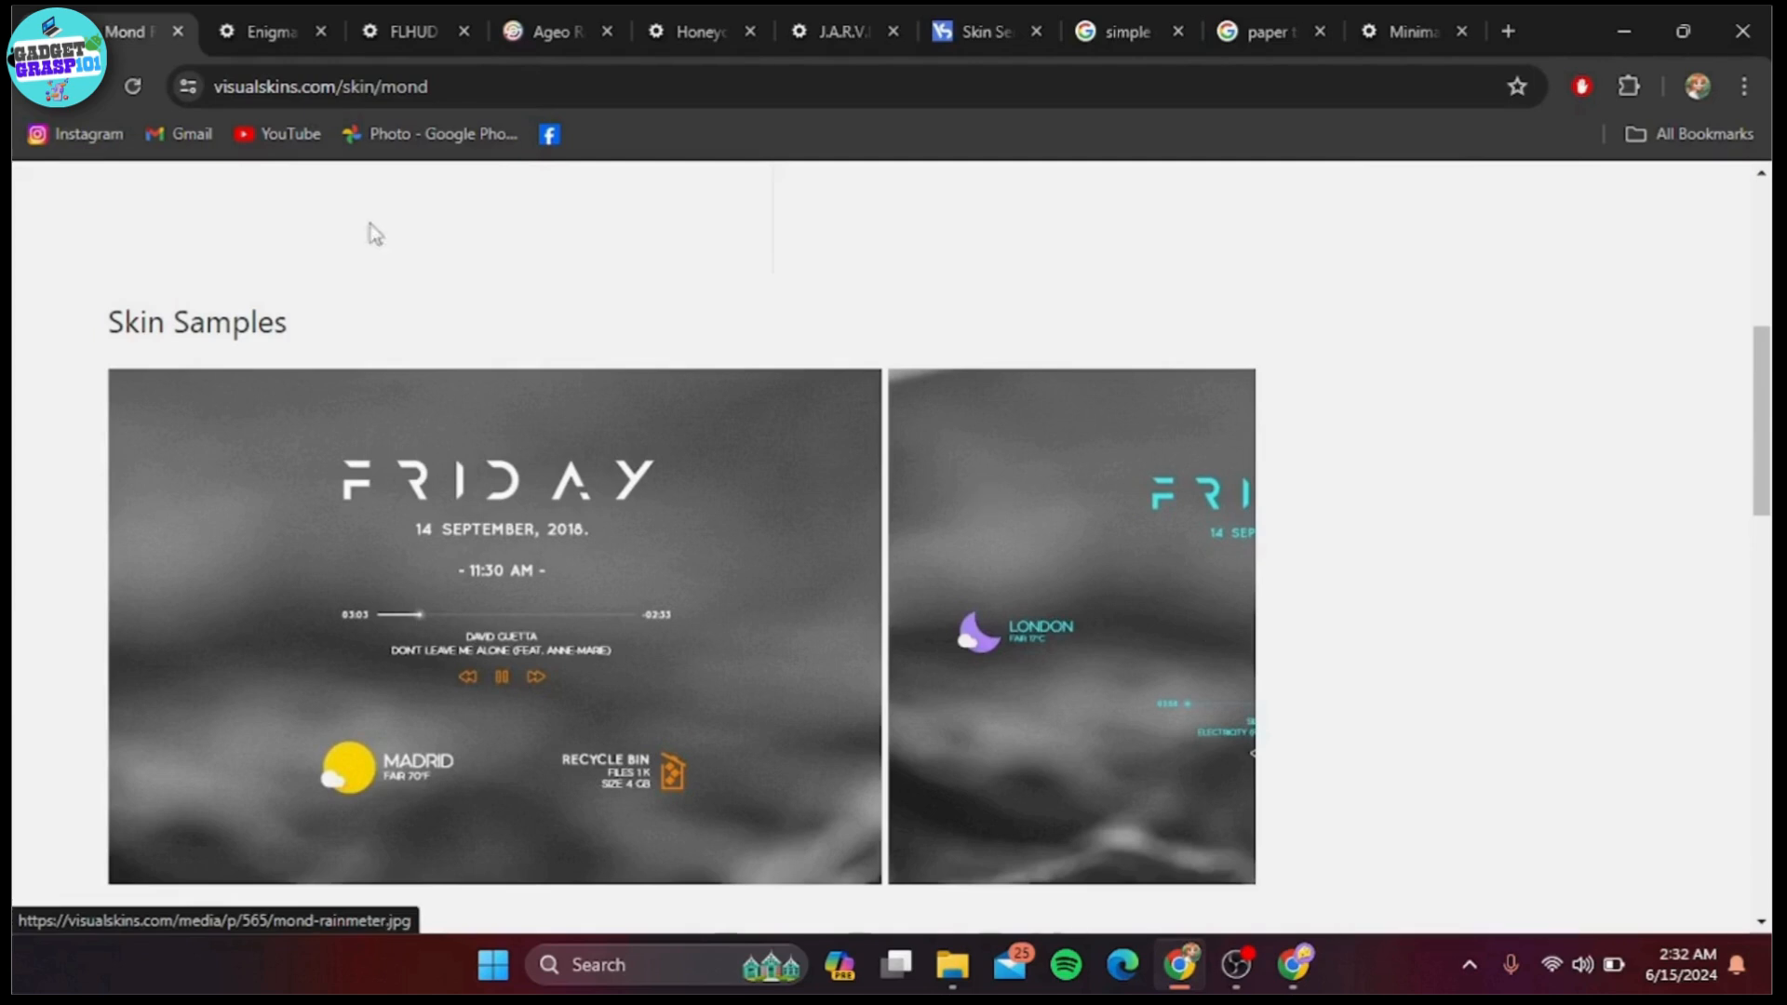
# Step: Switch to the Enigma theme tab and scroll to its sample screenshots
pyautogui.click(262, 31)
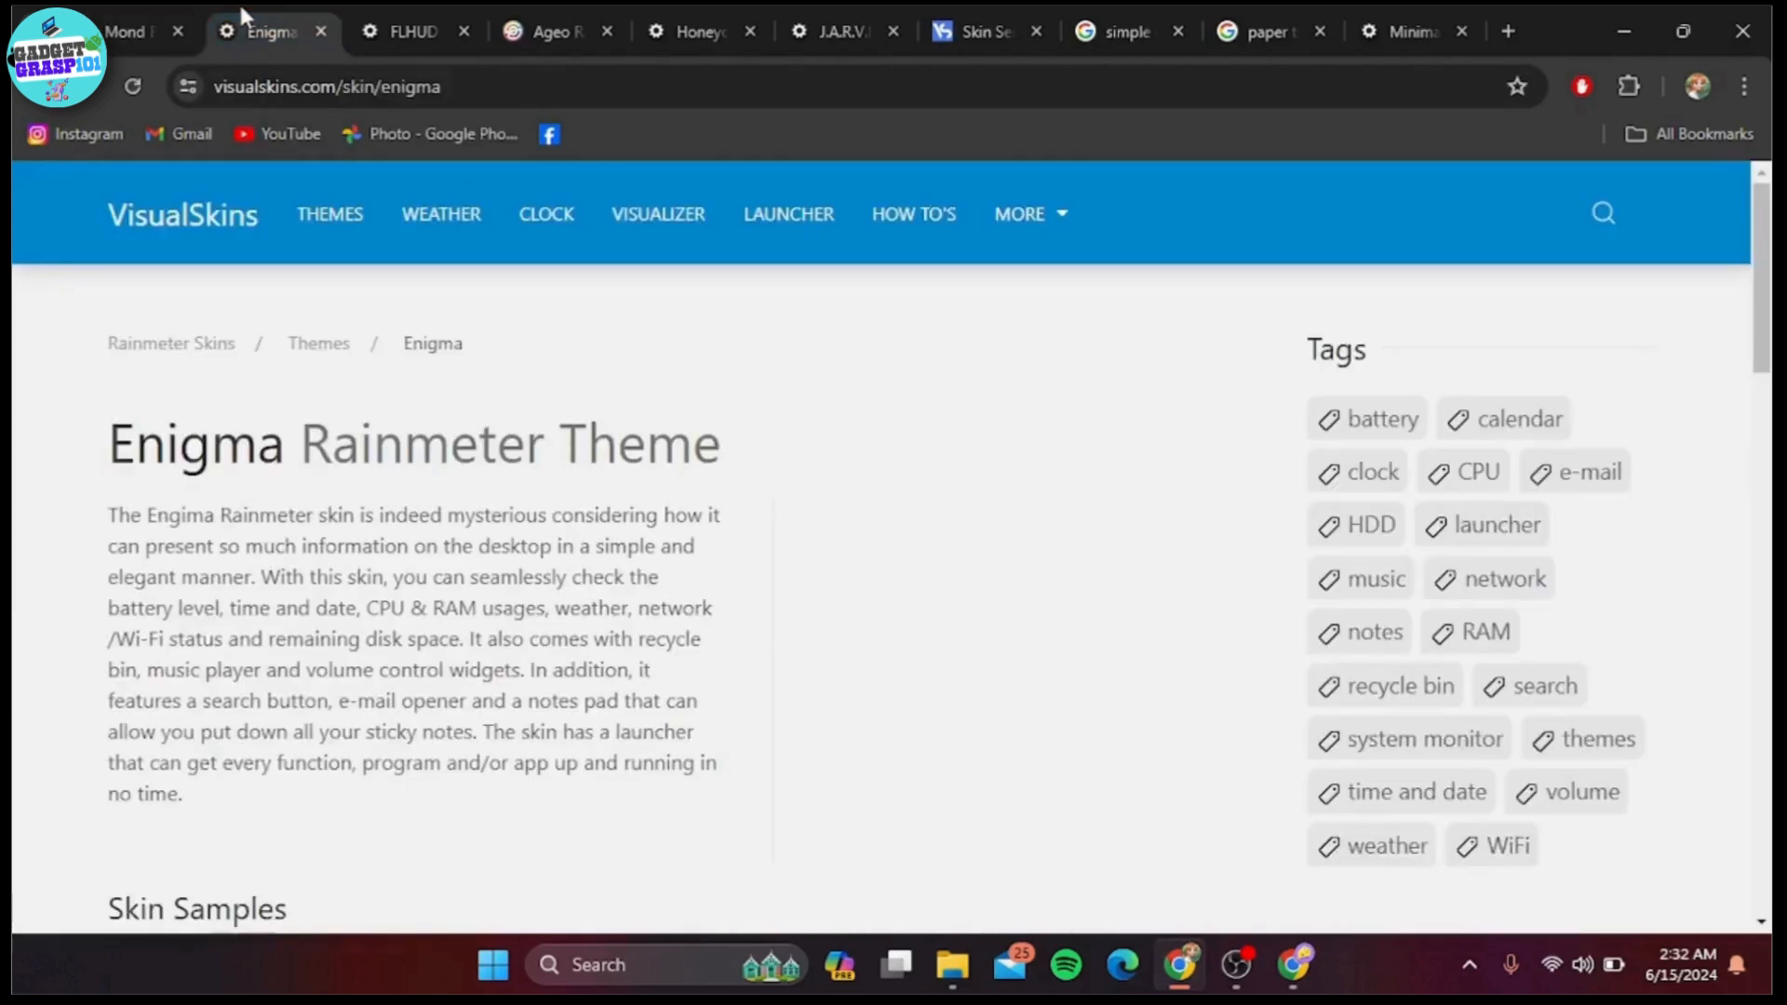
pyautogui.moveTo(319, 342)
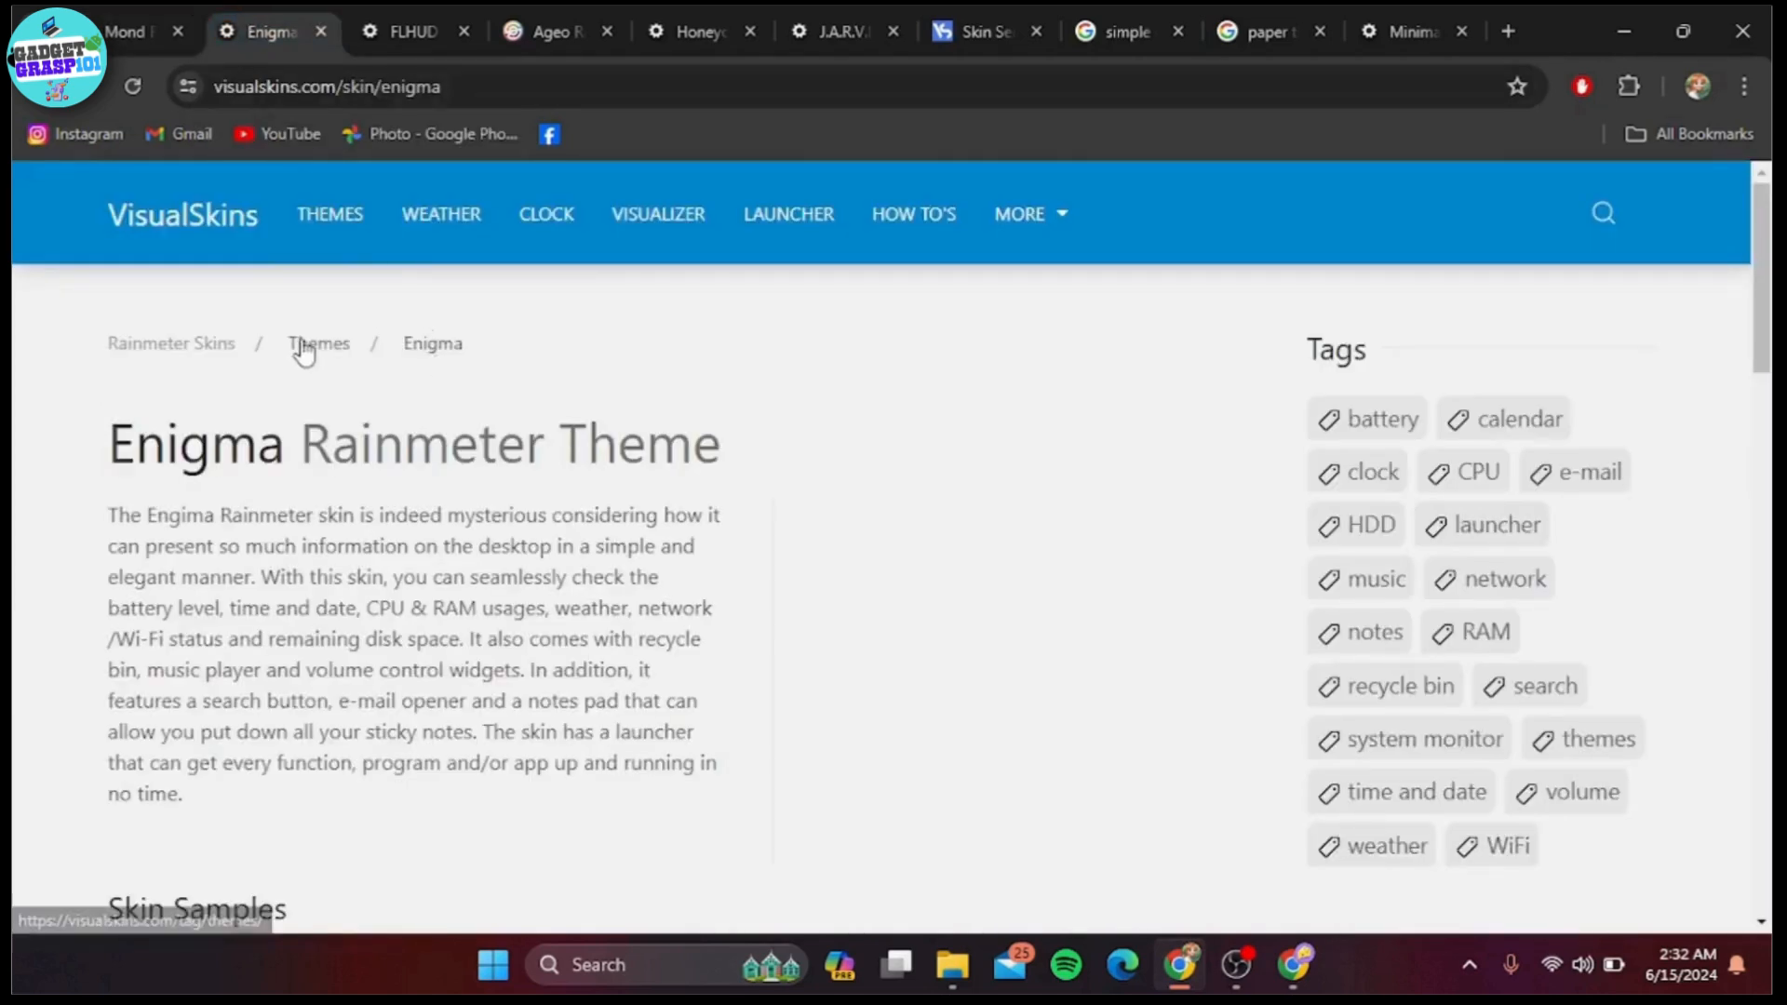
pyautogui.scroll(-3)
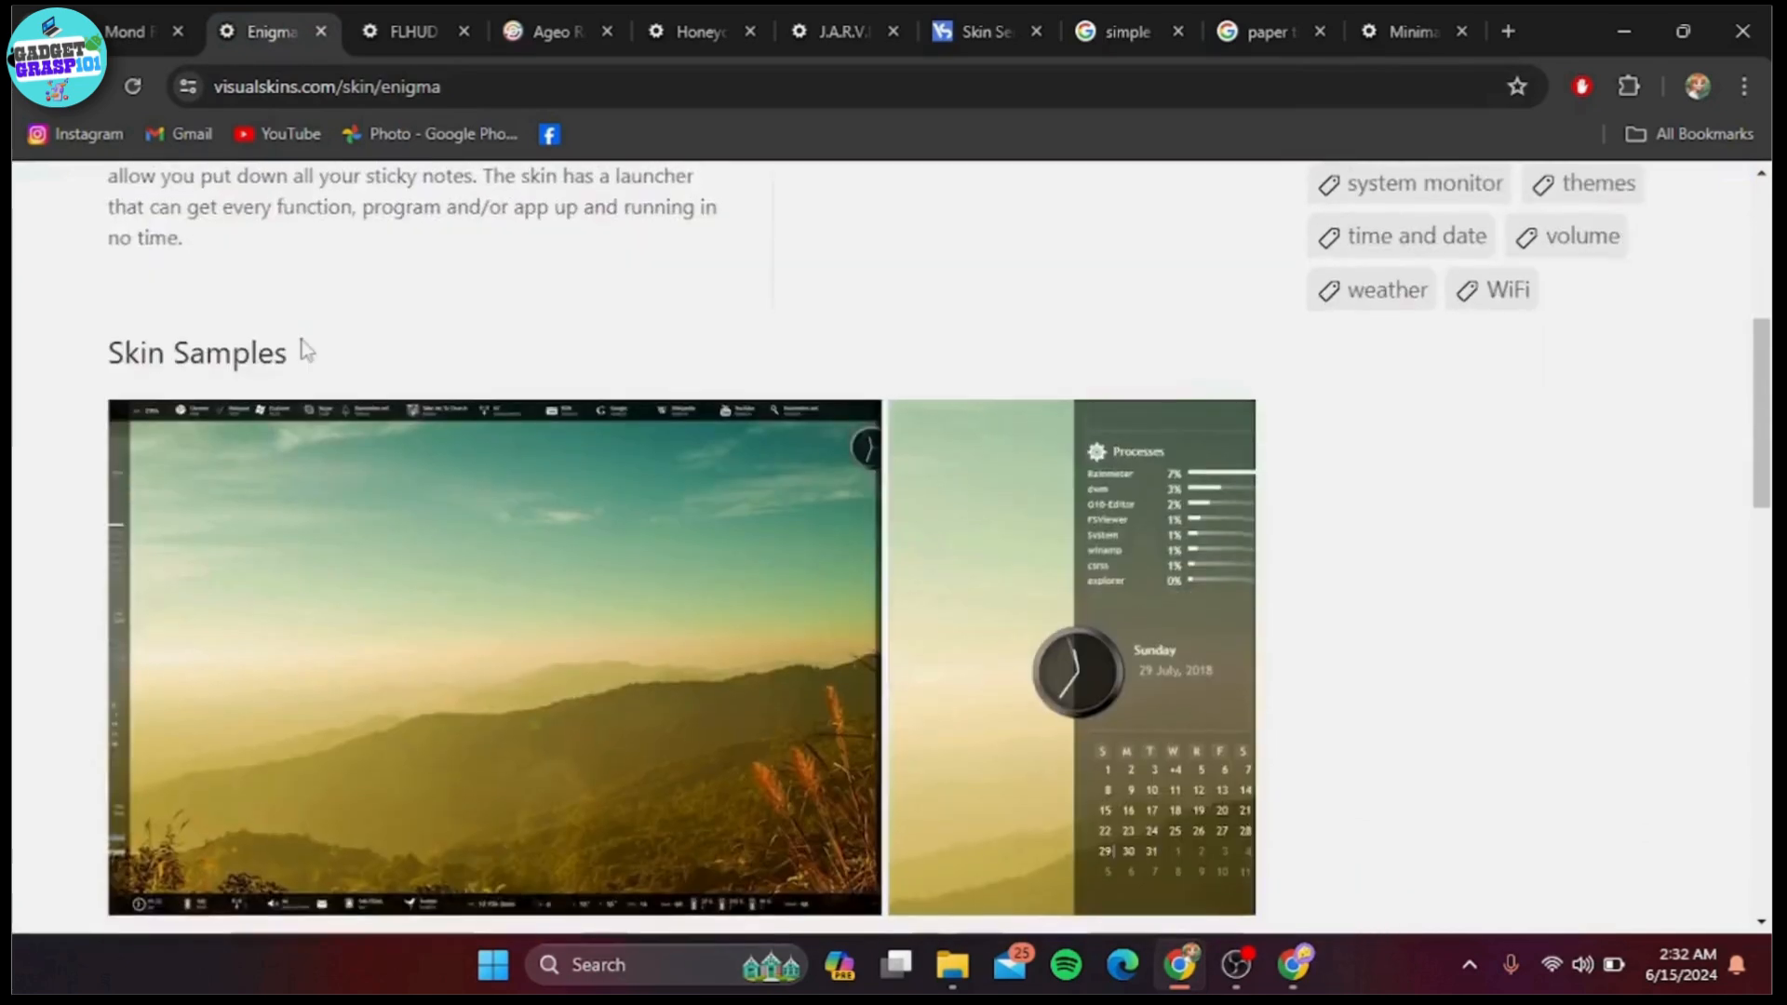
pyautogui.scroll(-3)
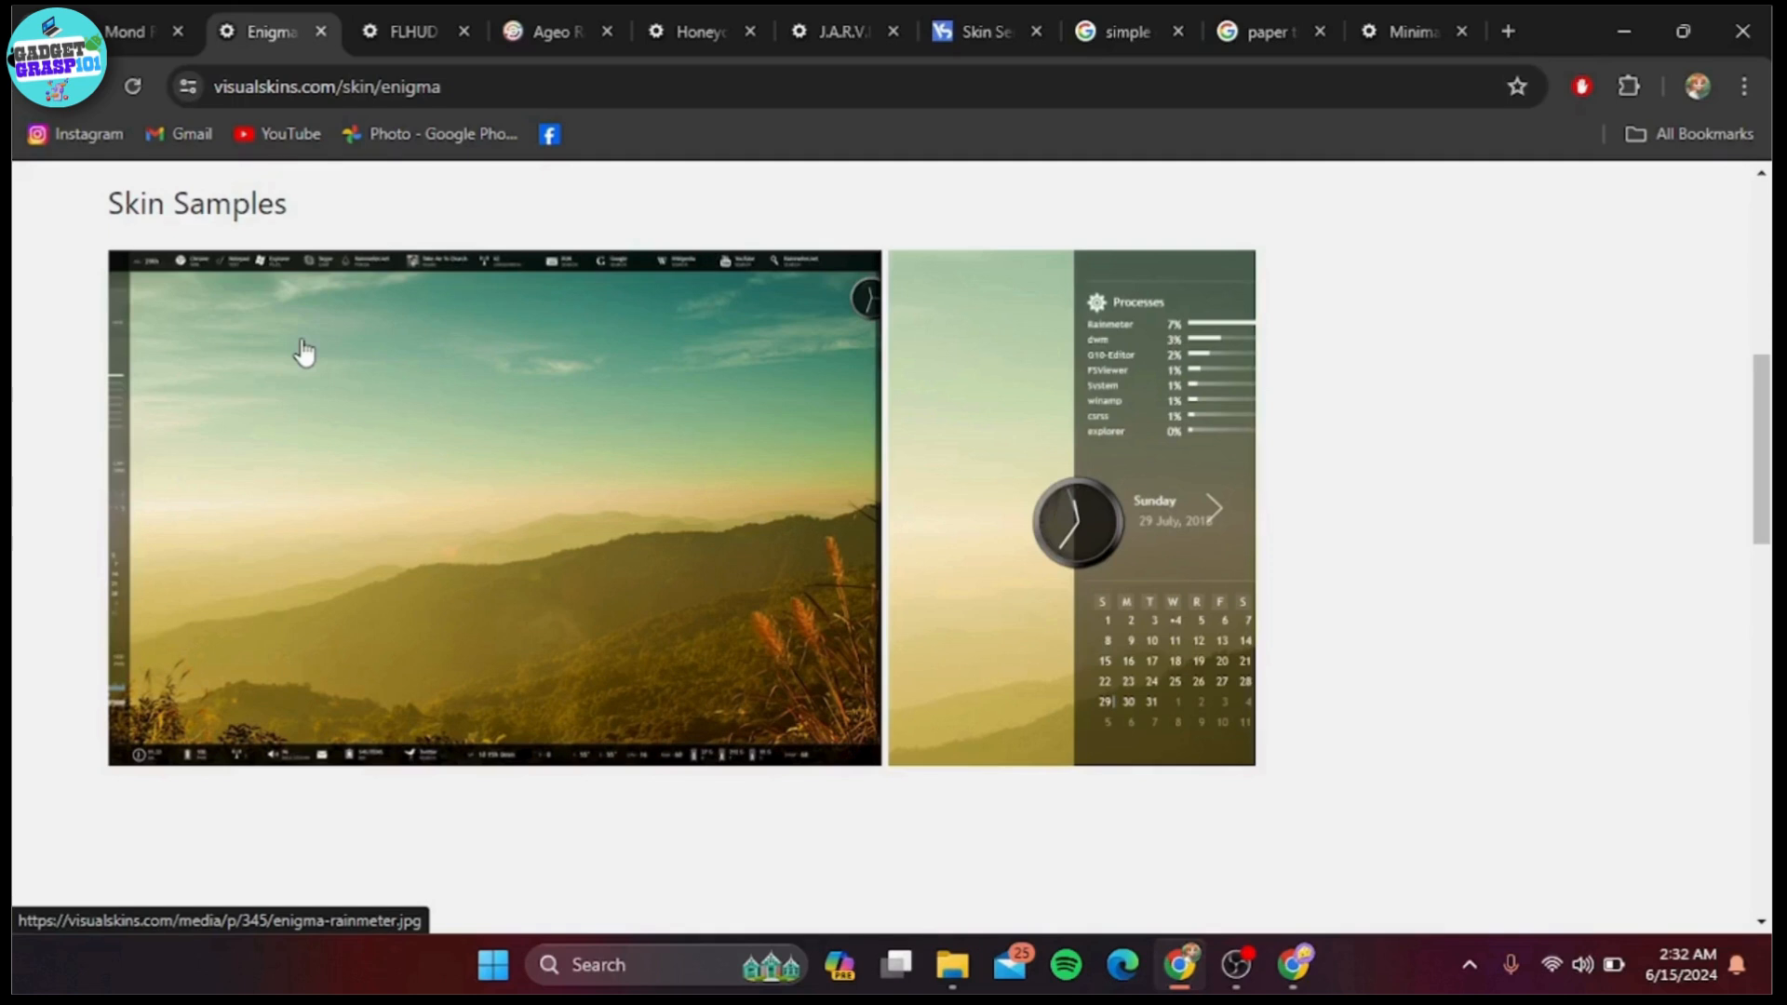
# Step: View the FLHUD skin samples on VisualSkins, then move to the Ageo Rainmeter tab
pyautogui.click(409, 31)
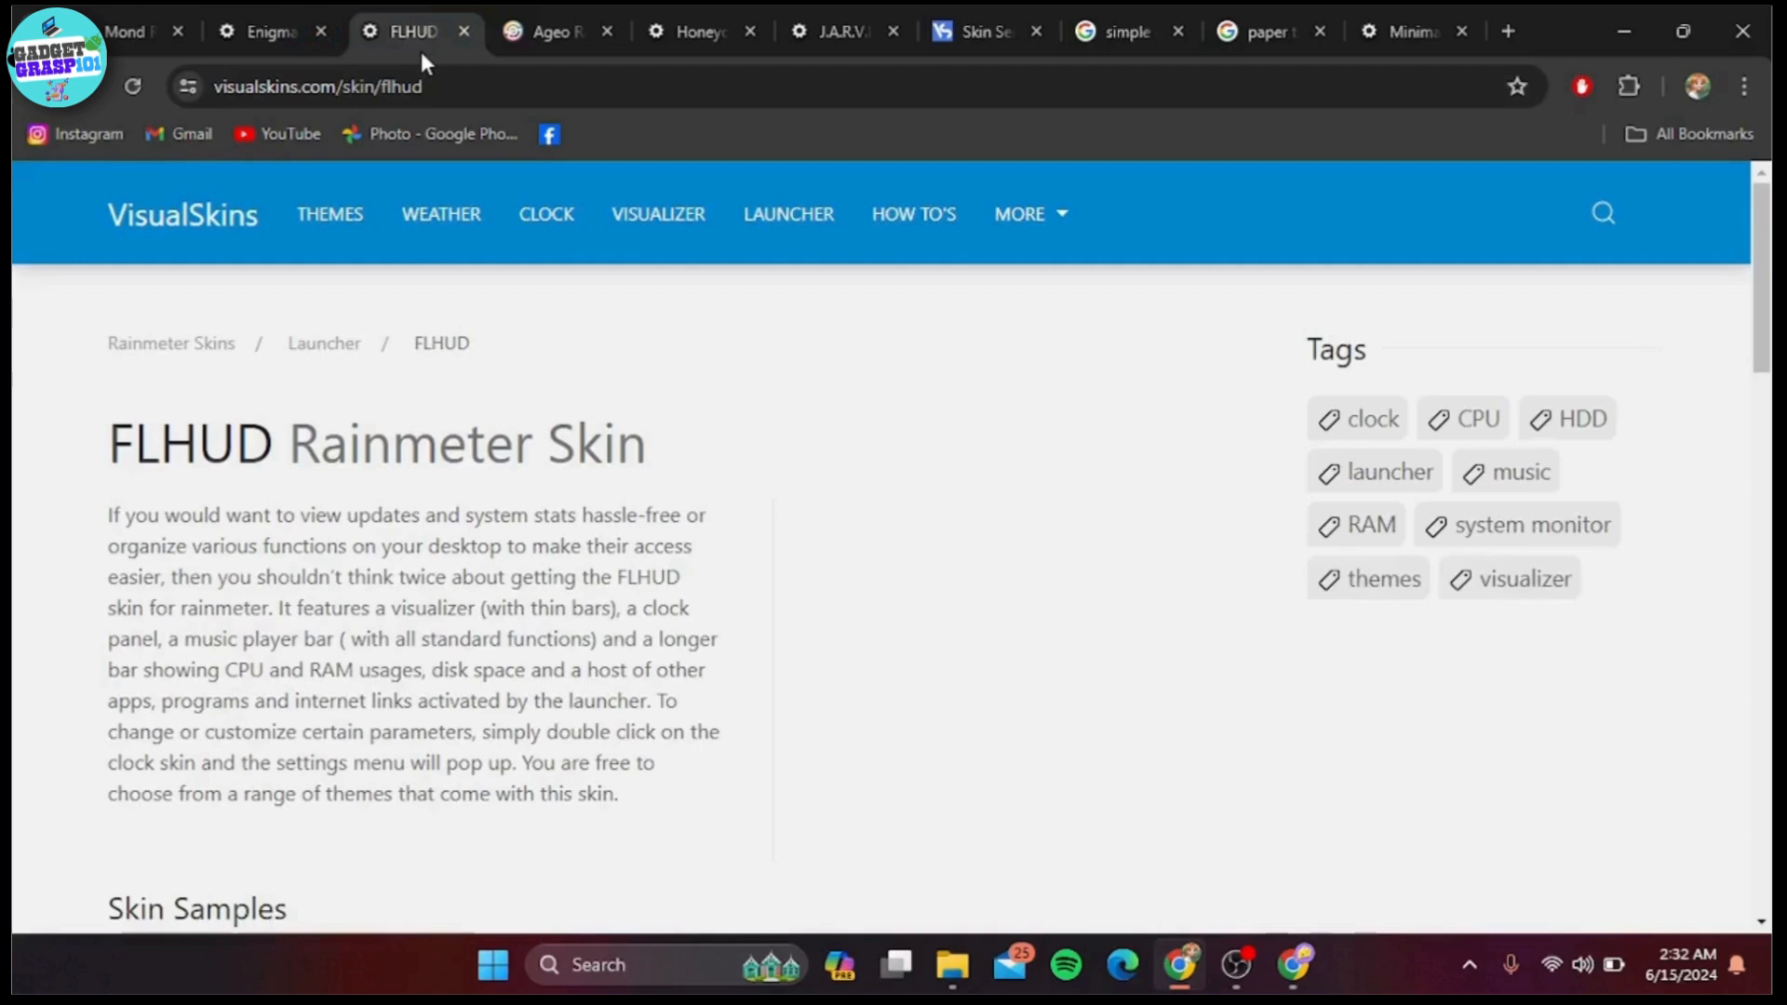
pyautogui.moveTo(644, 382)
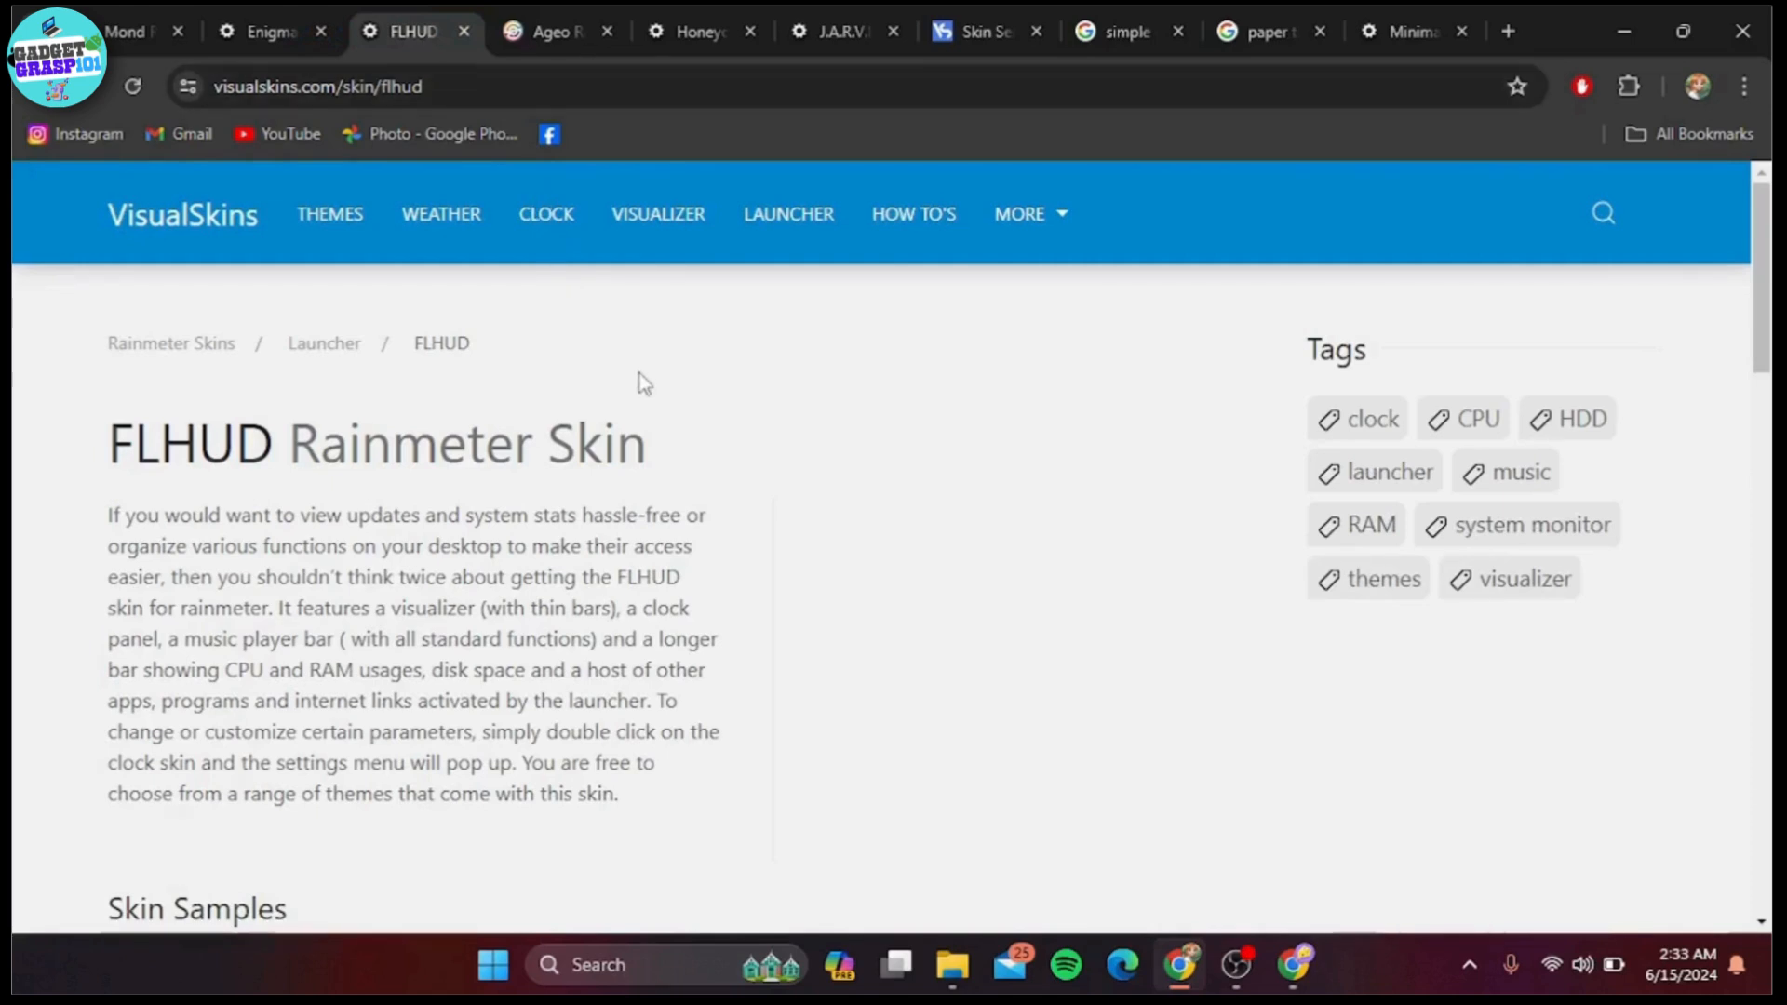
pyautogui.scroll(-3)
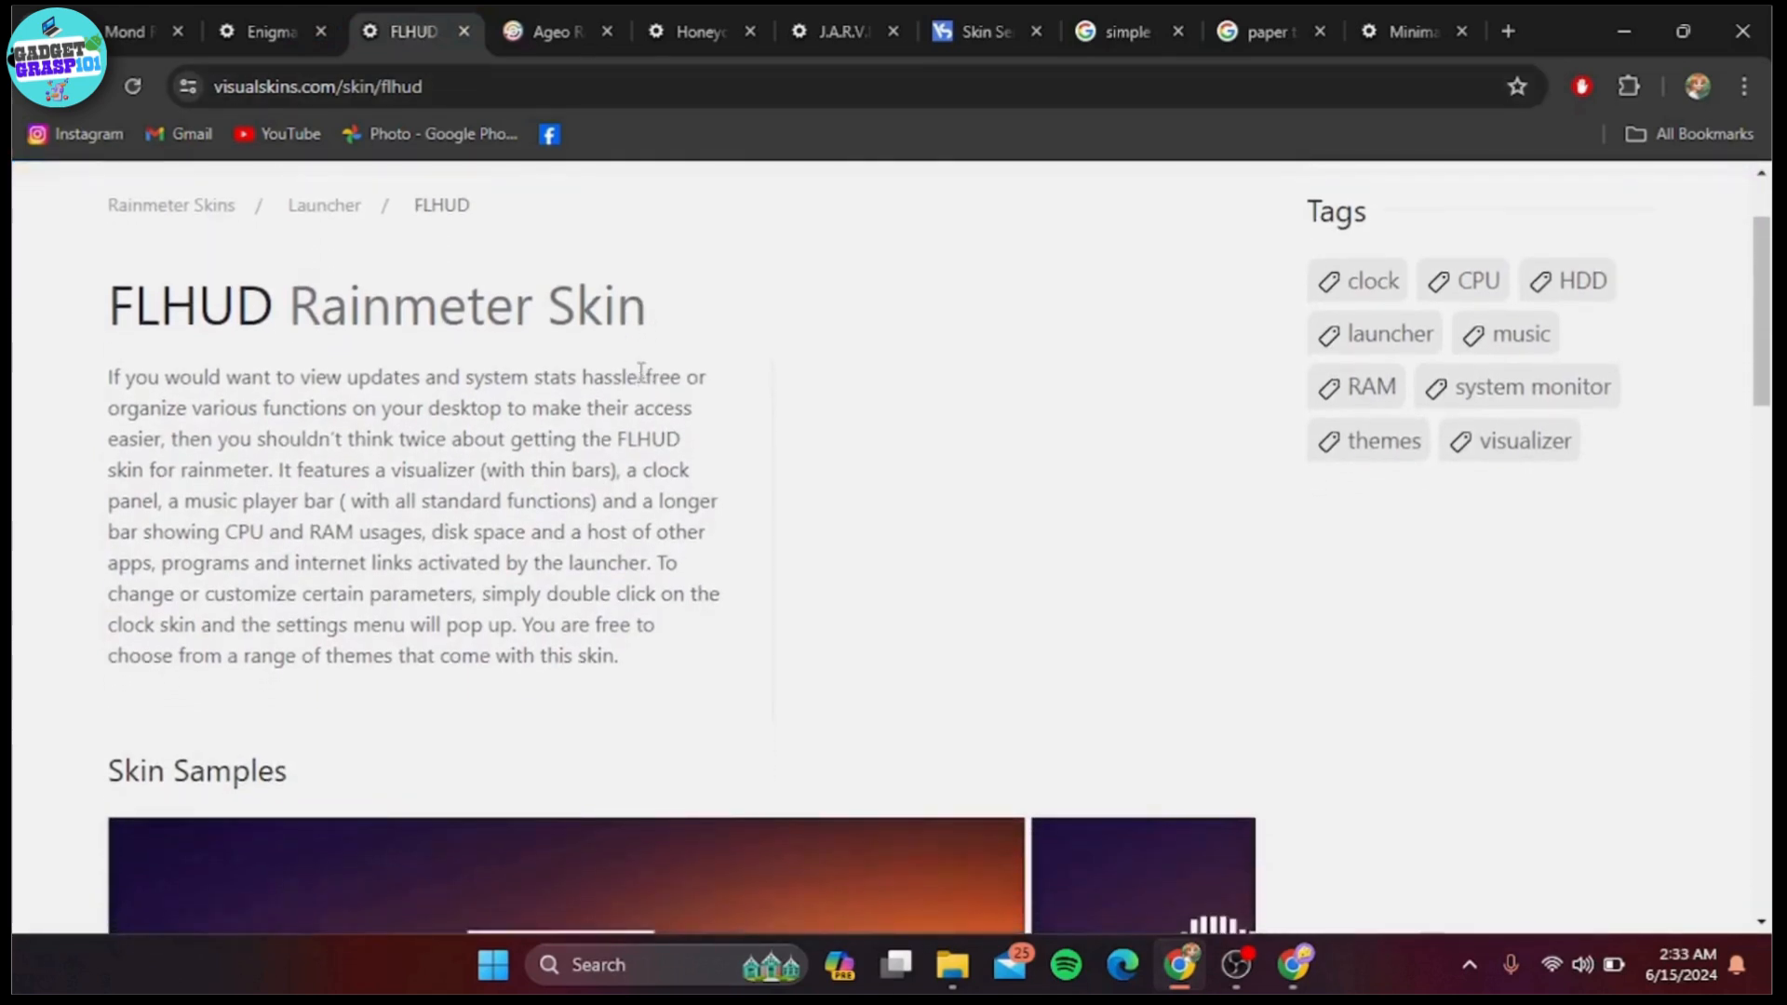
pyautogui.scroll(-3)
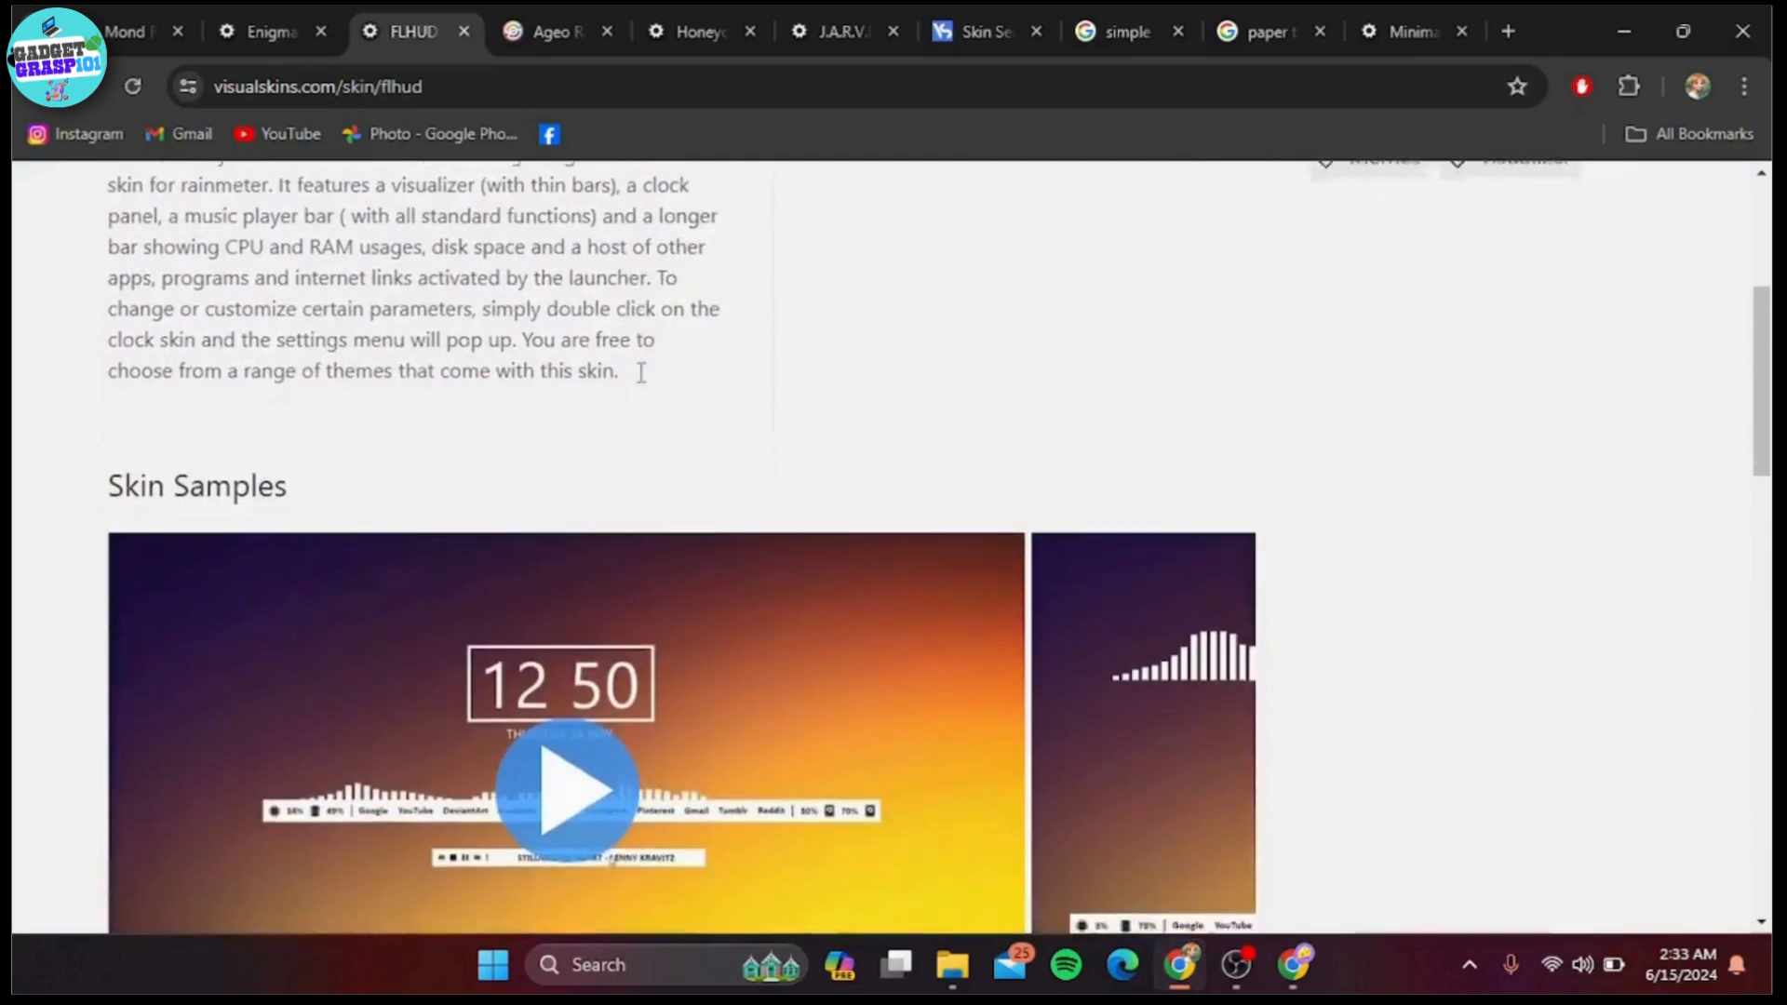
pyautogui.scroll(-3)
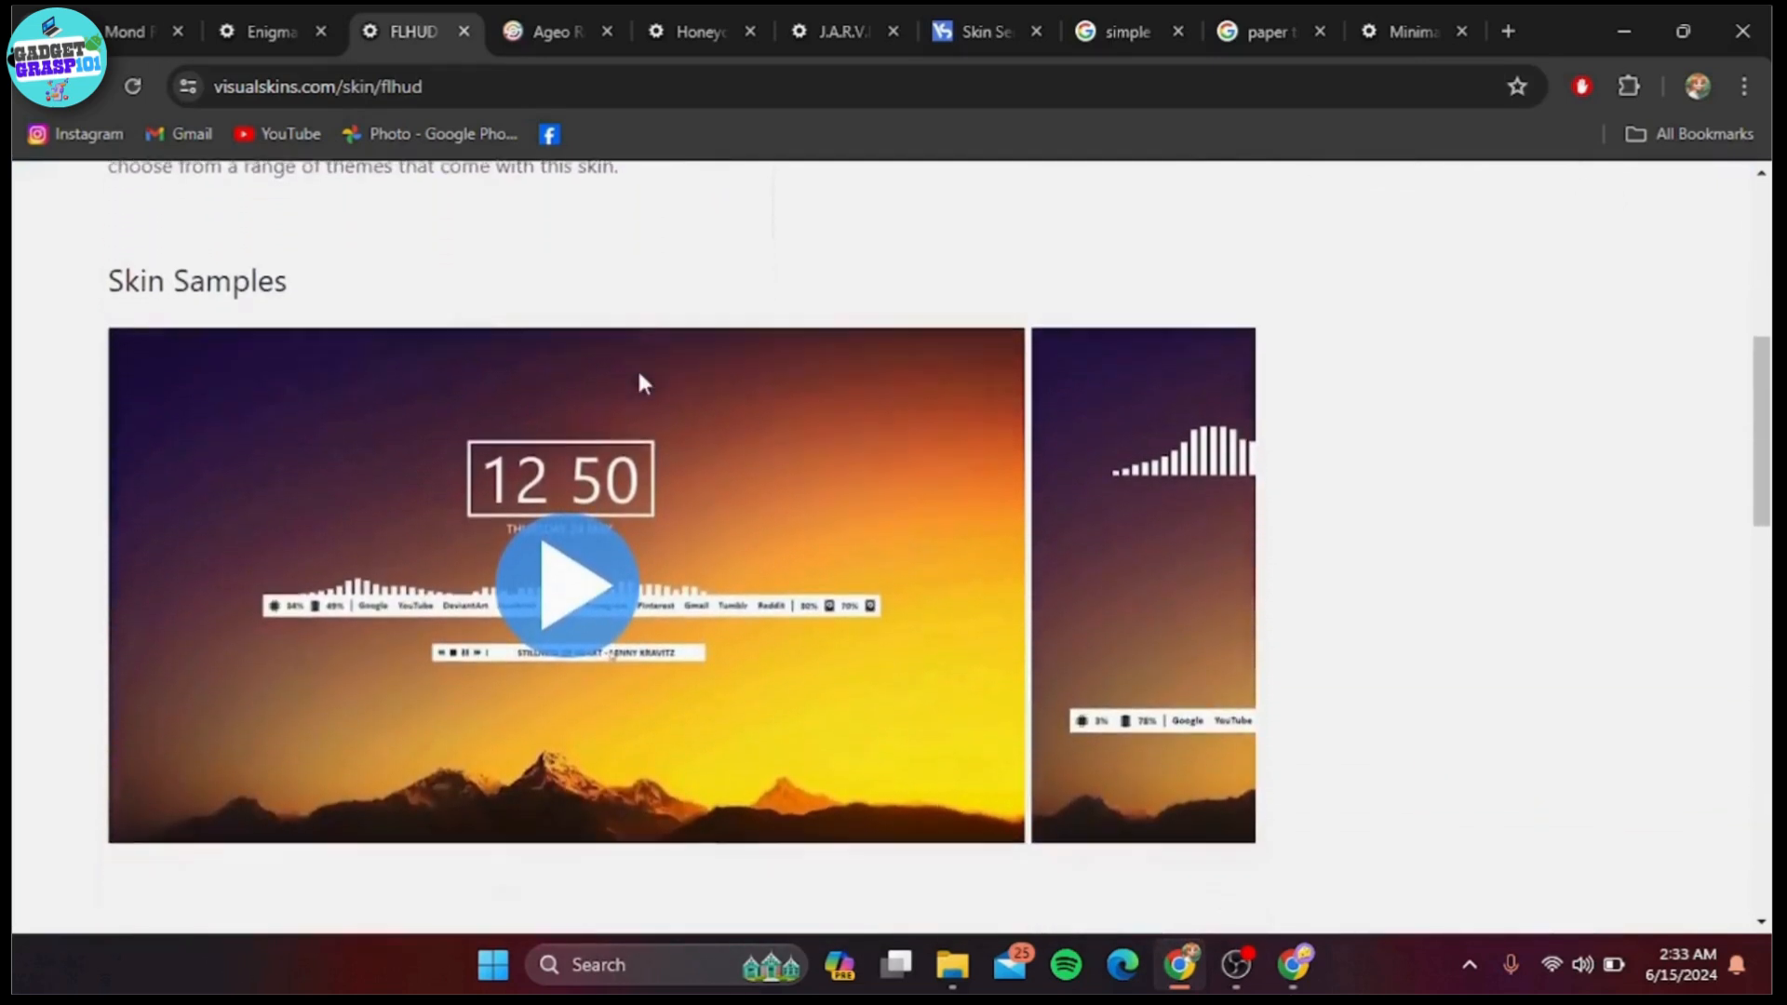
pyautogui.scroll(-3)
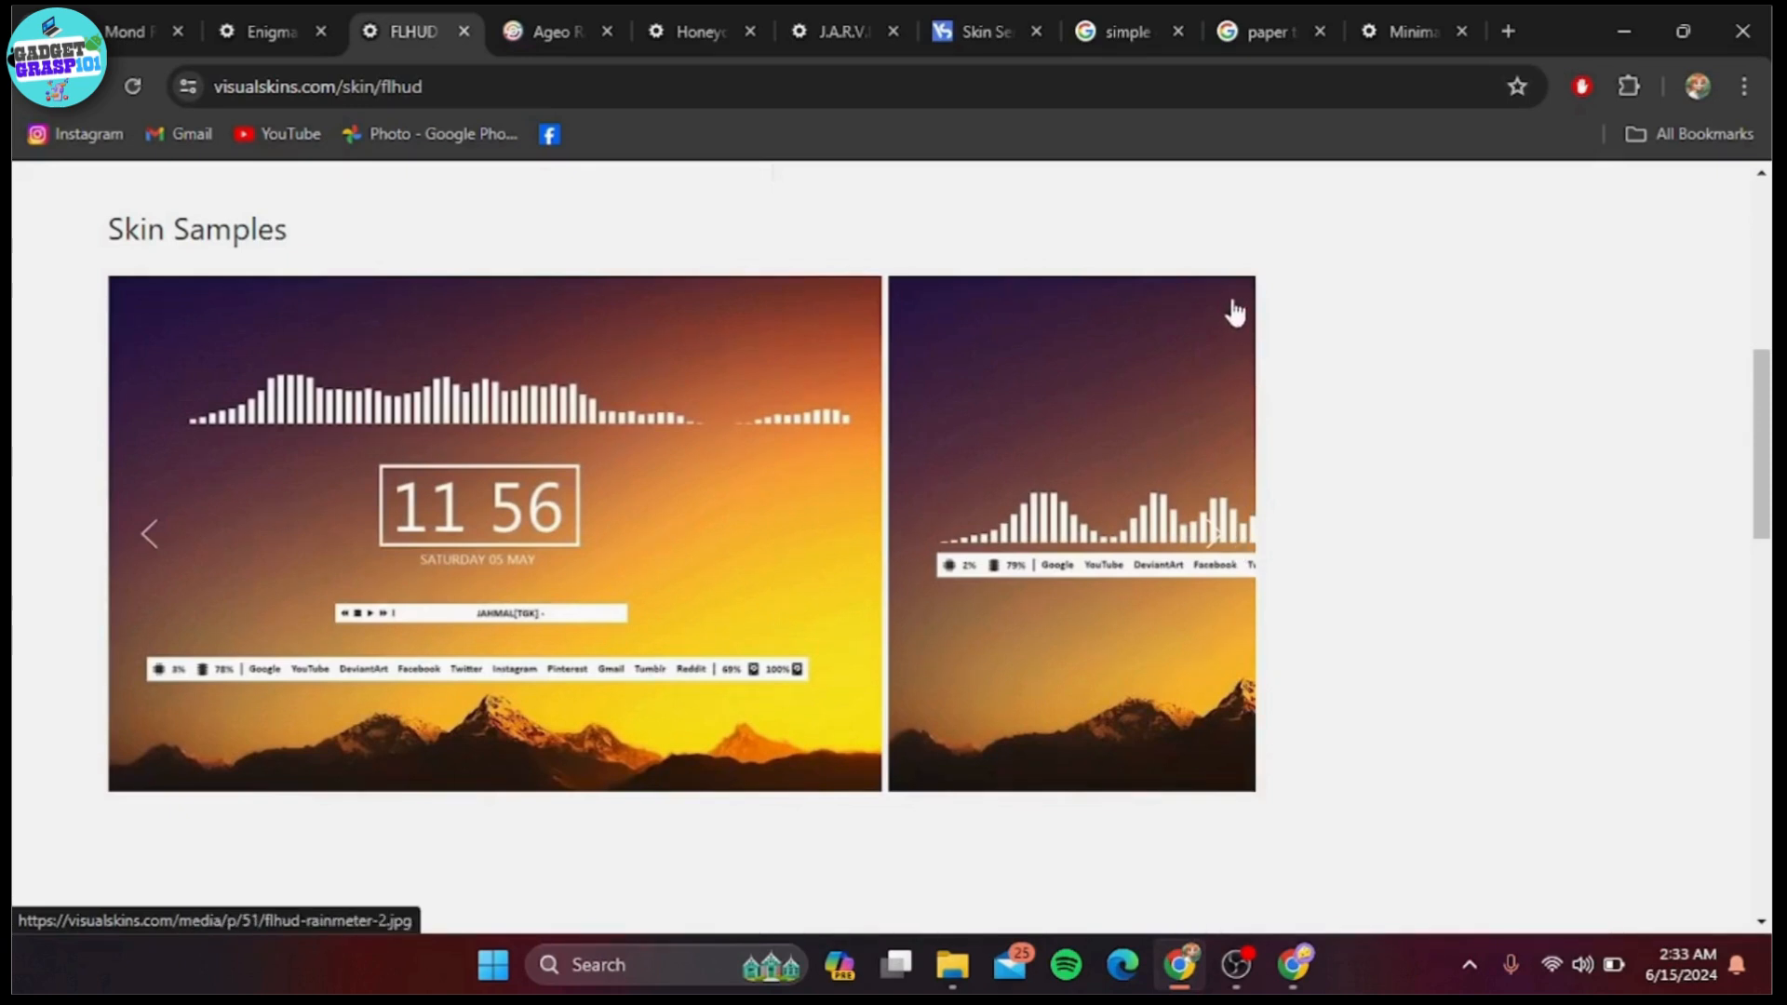
pyautogui.click(551, 32)
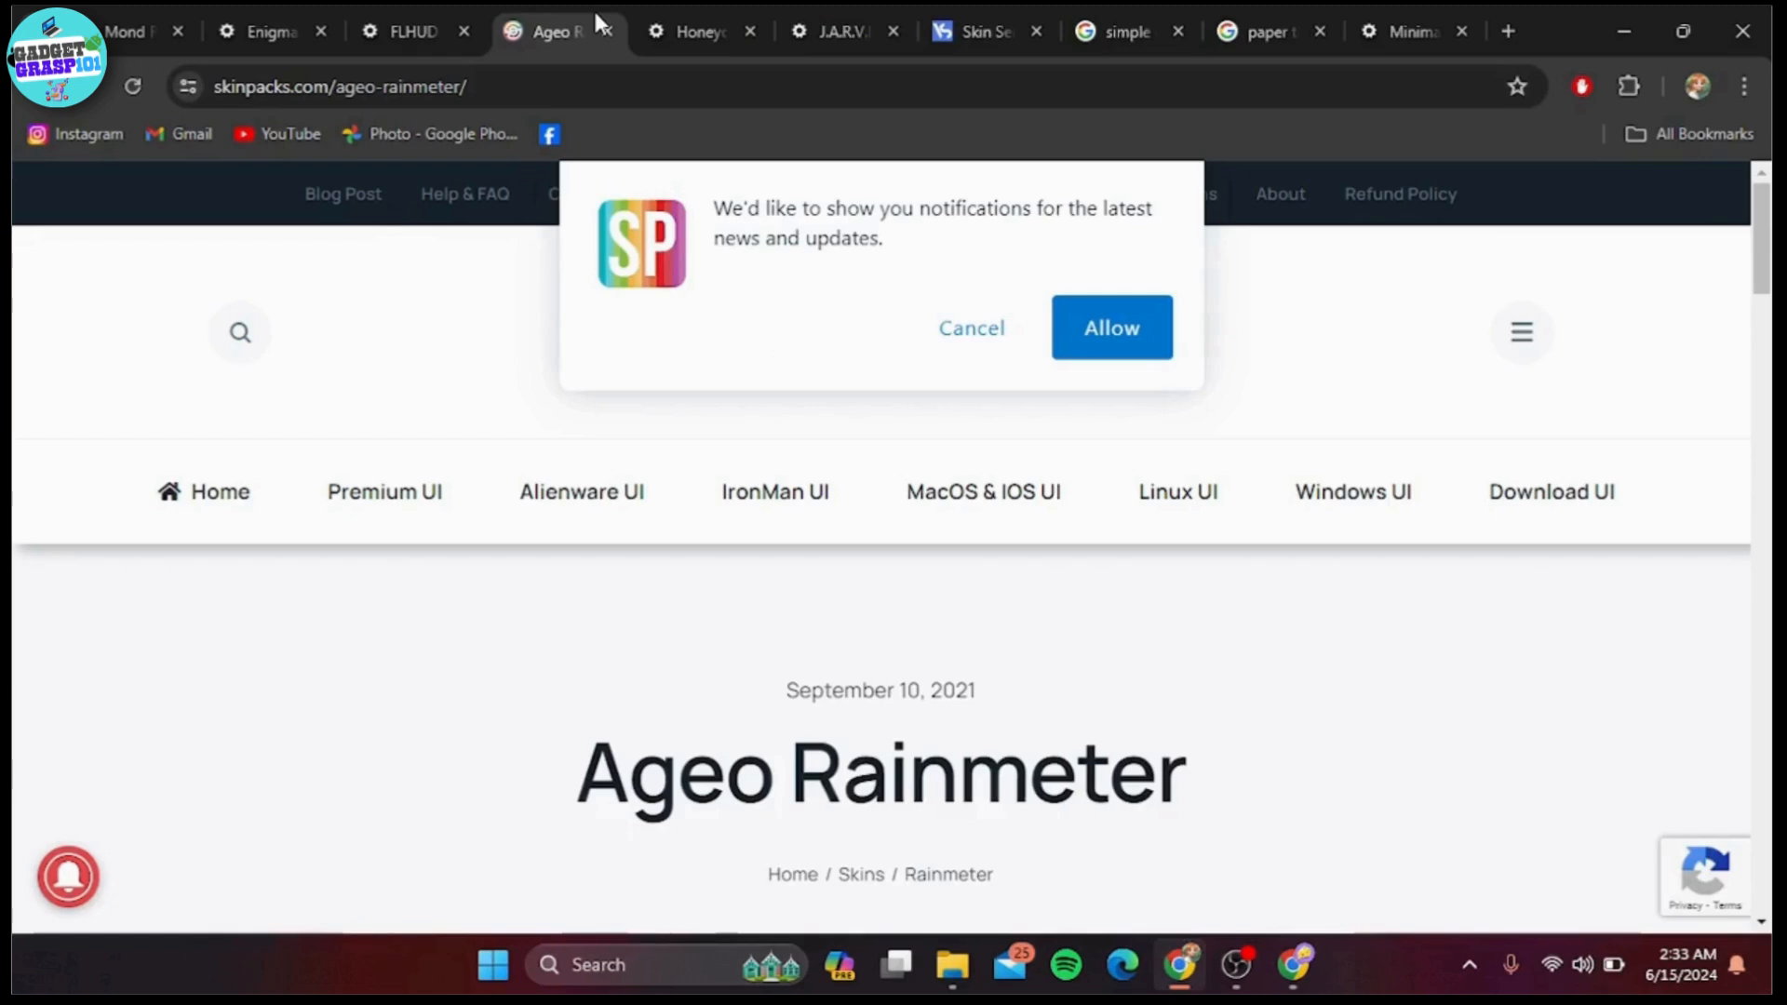
pyautogui.moveTo(414, 652)
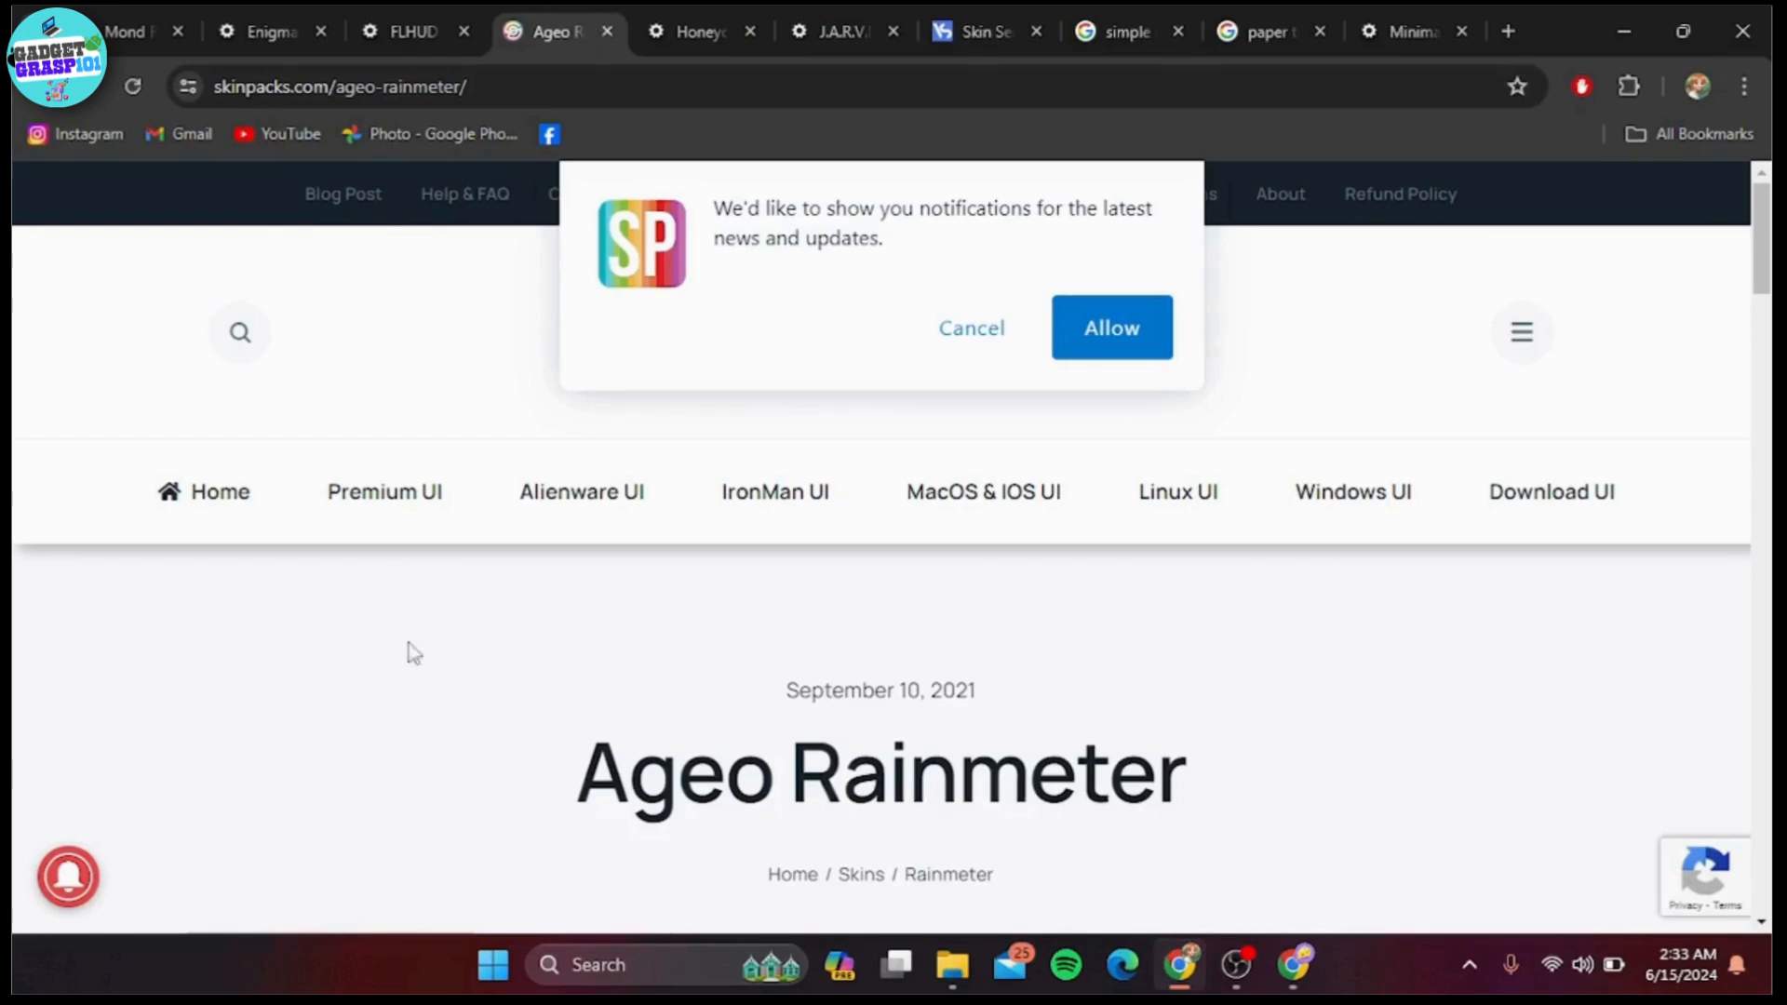
# Step: Scroll the SkinPacks Ageo page to its city-bridge date widget preview
pyautogui.scroll(-3)
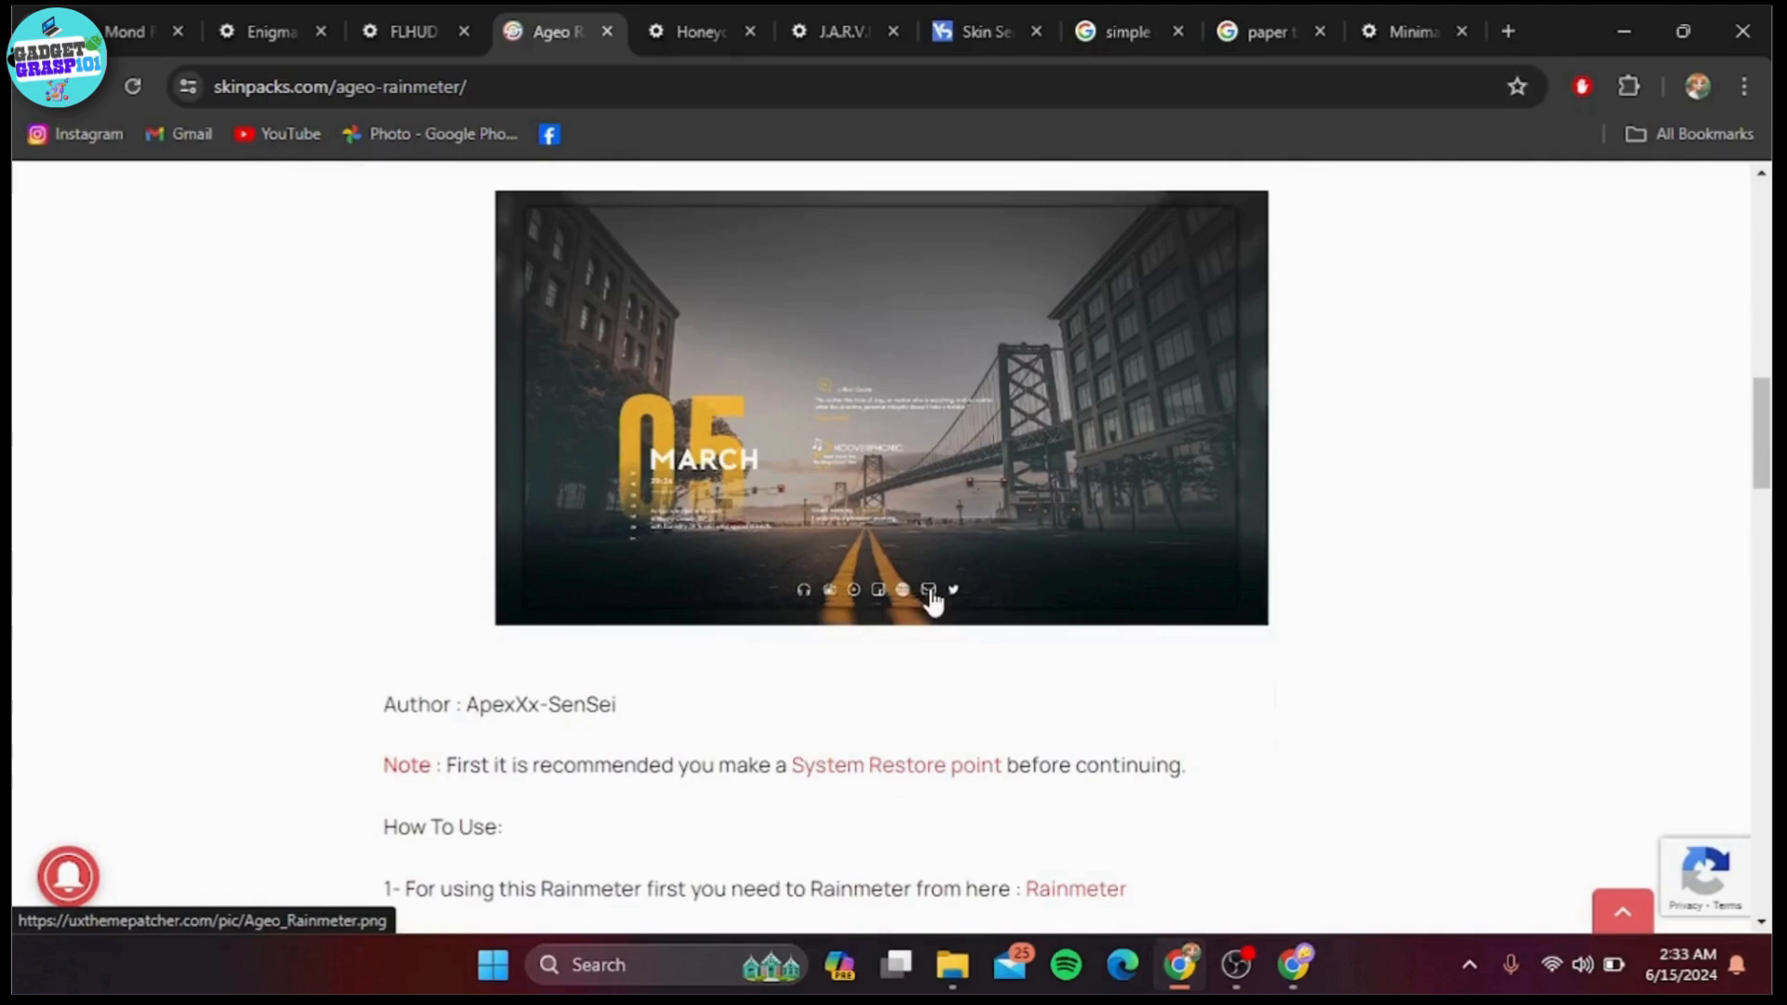
# Step: View the Honeycomb hexagon launcher samples, then move to the J.A.R.V.I.S. theme tab
pyautogui.click(694, 32)
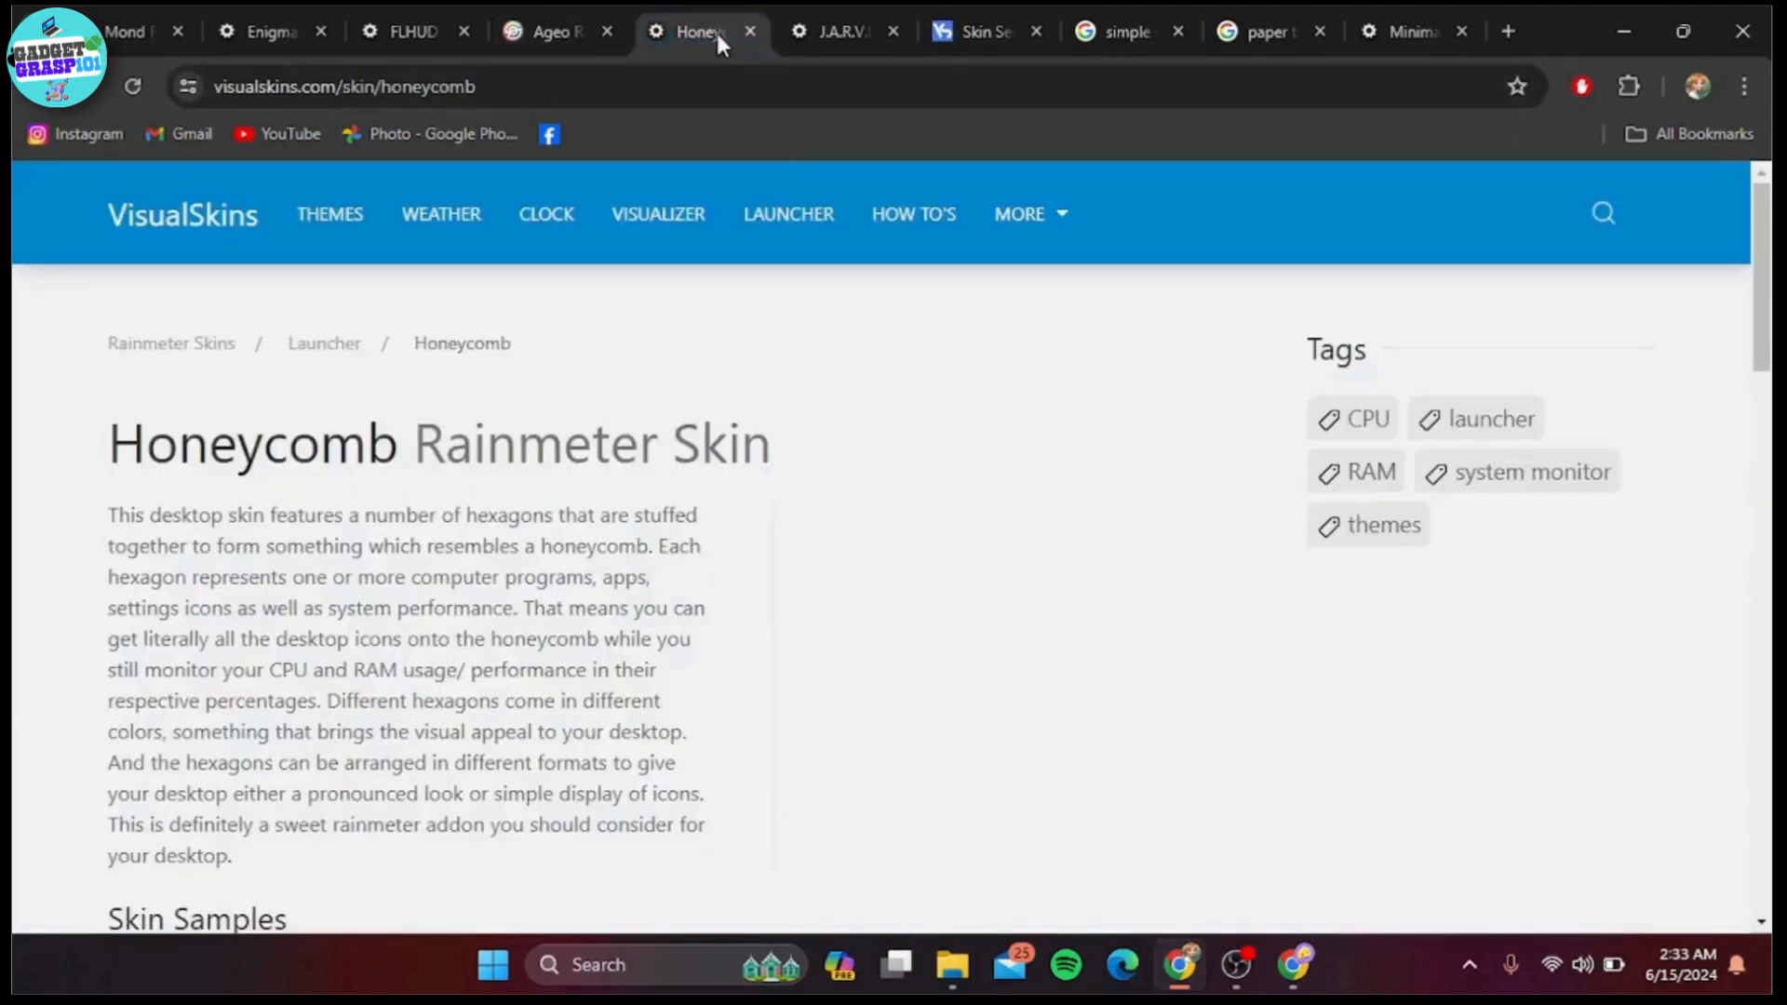
pyautogui.moveTo(875, 448)
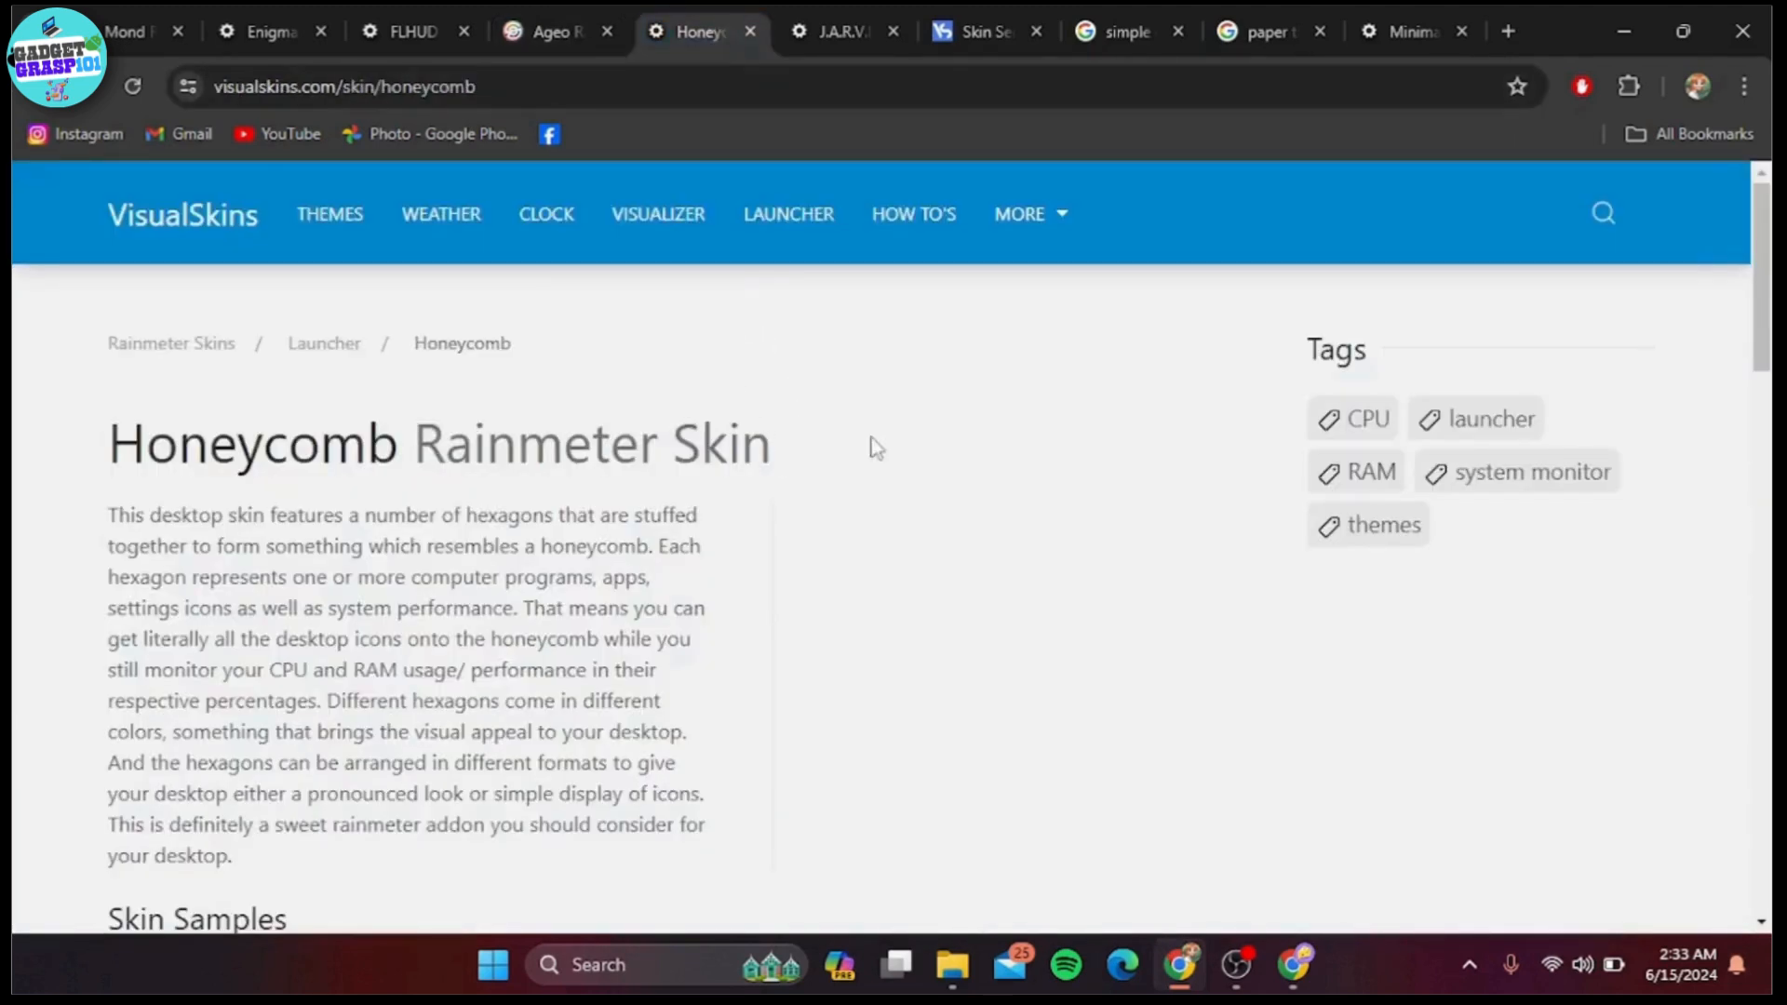
pyautogui.scroll(-3)
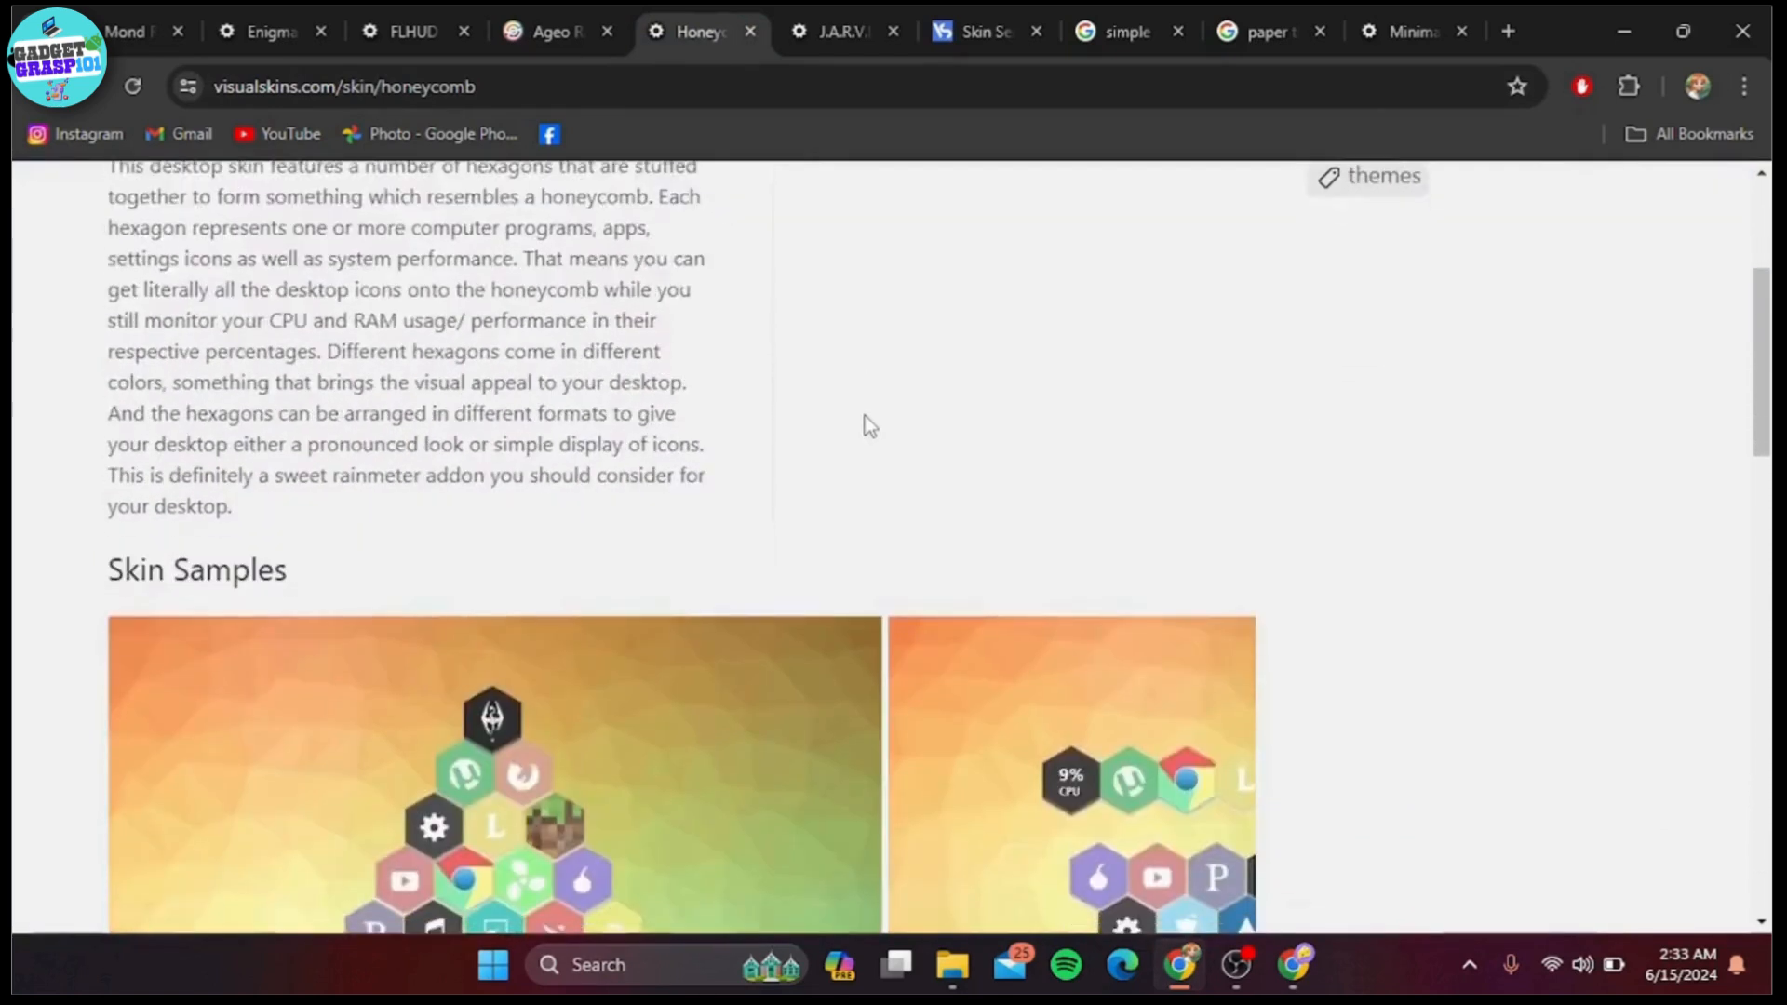
pyautogui.scroll(-3)
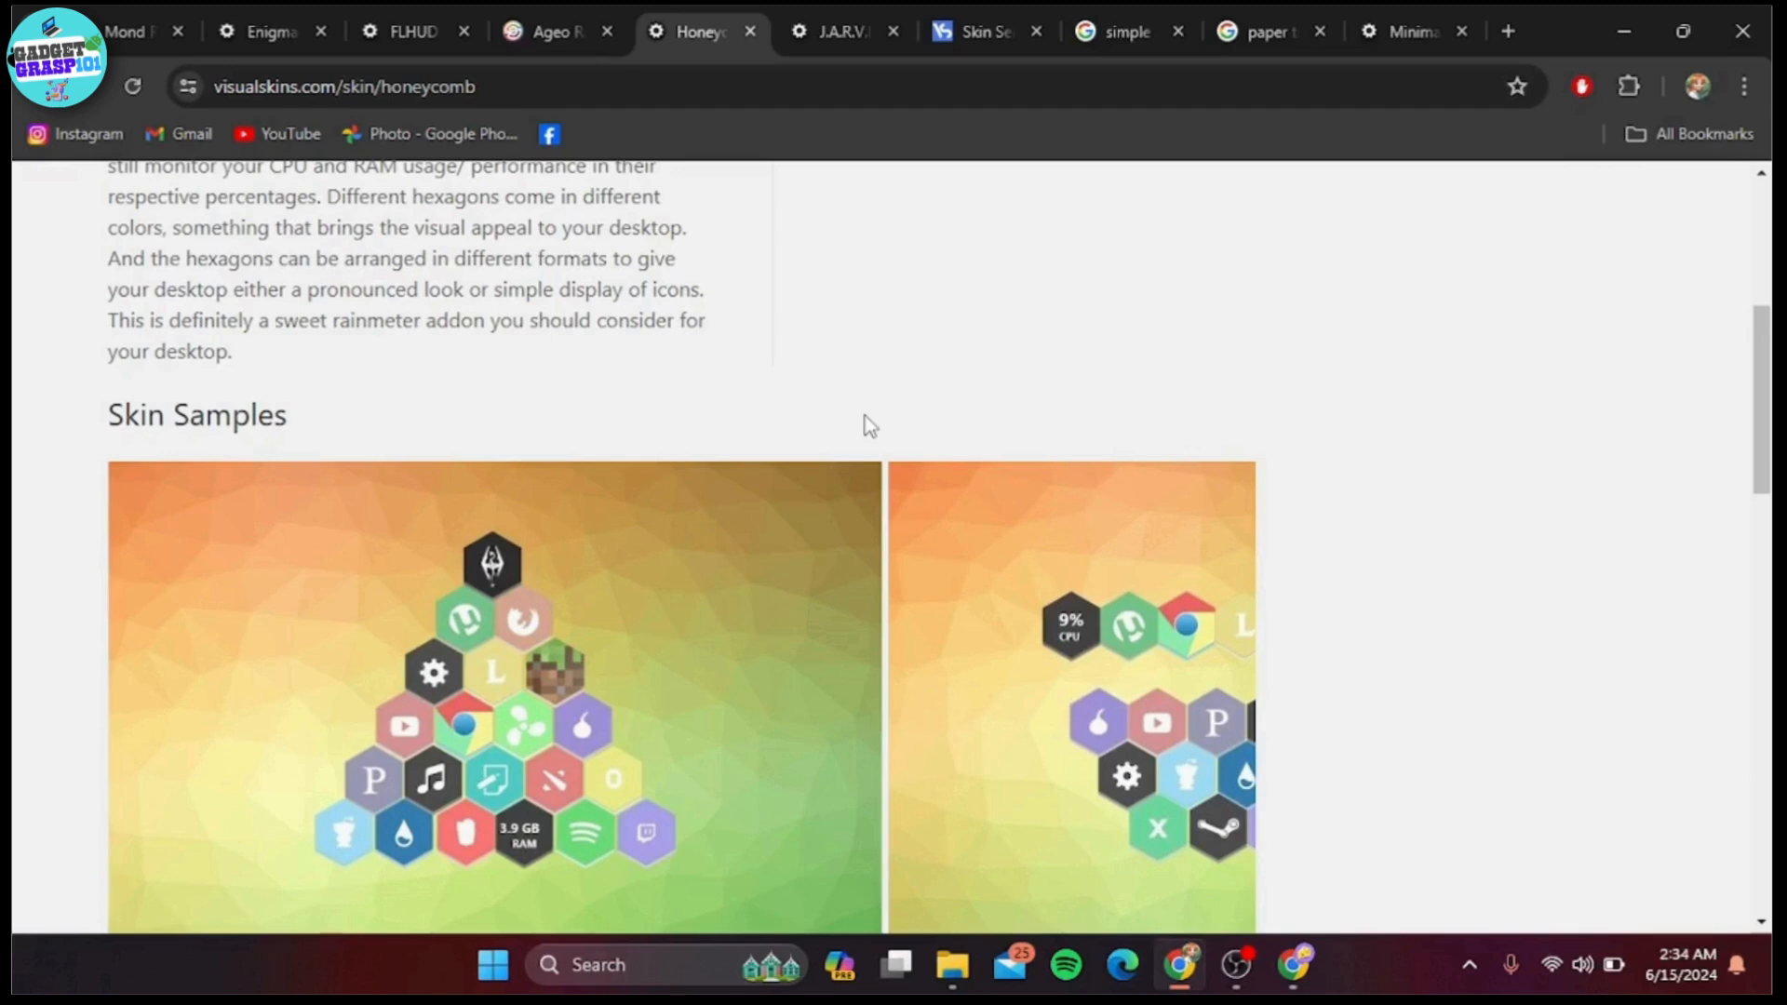
pyautogui.click(841, 31)
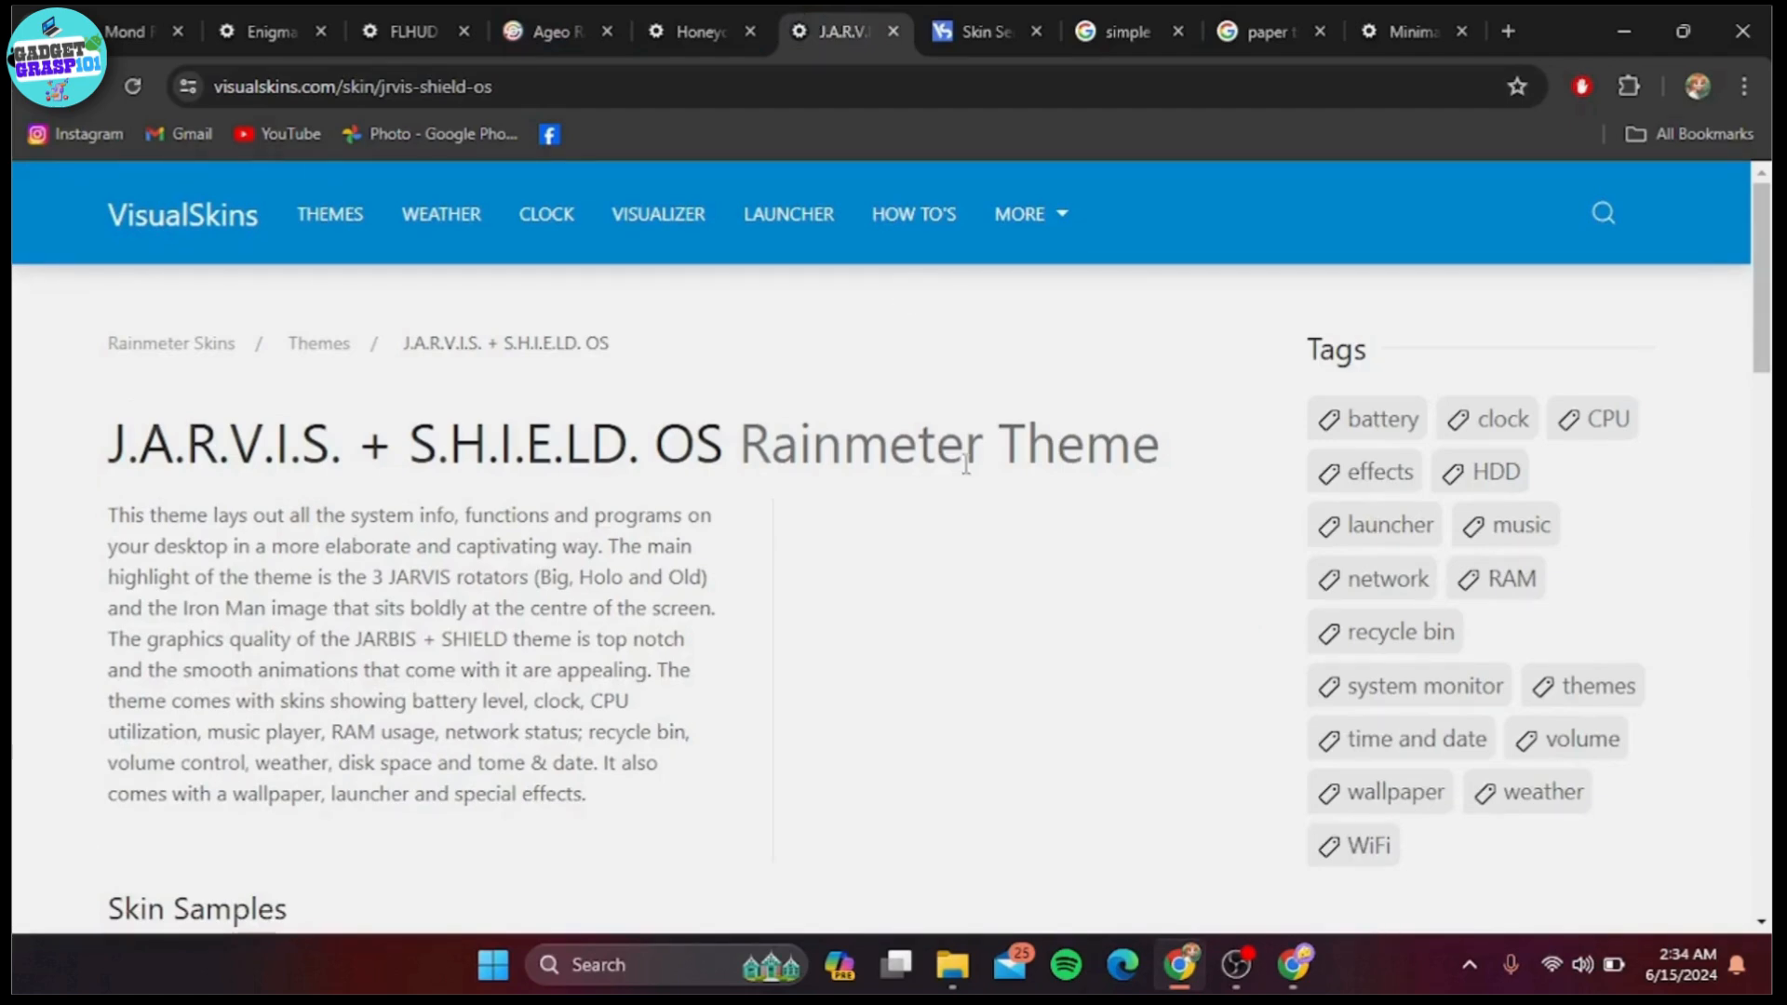
# Step: Scroll to the J.A.R.V.I.S. Iron Man samples, then bring up the Senja Suite tab
pyautogui.scroll(-3)
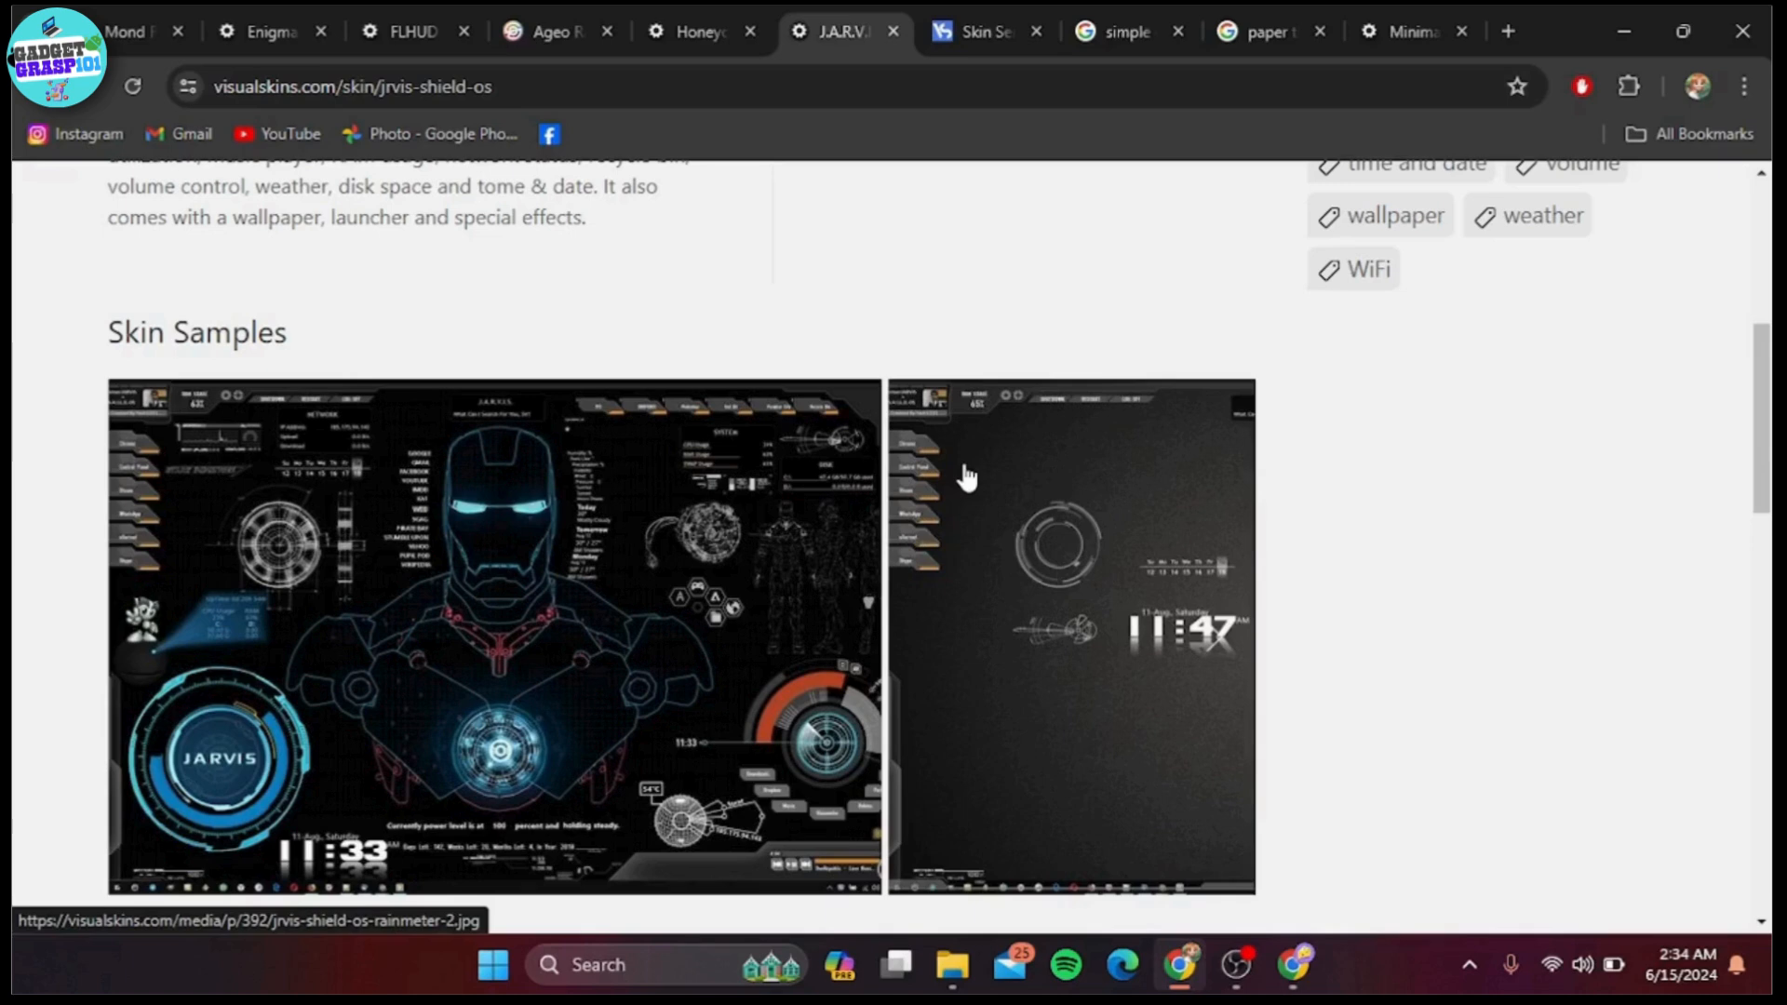
pyautogui.click(981, 32)
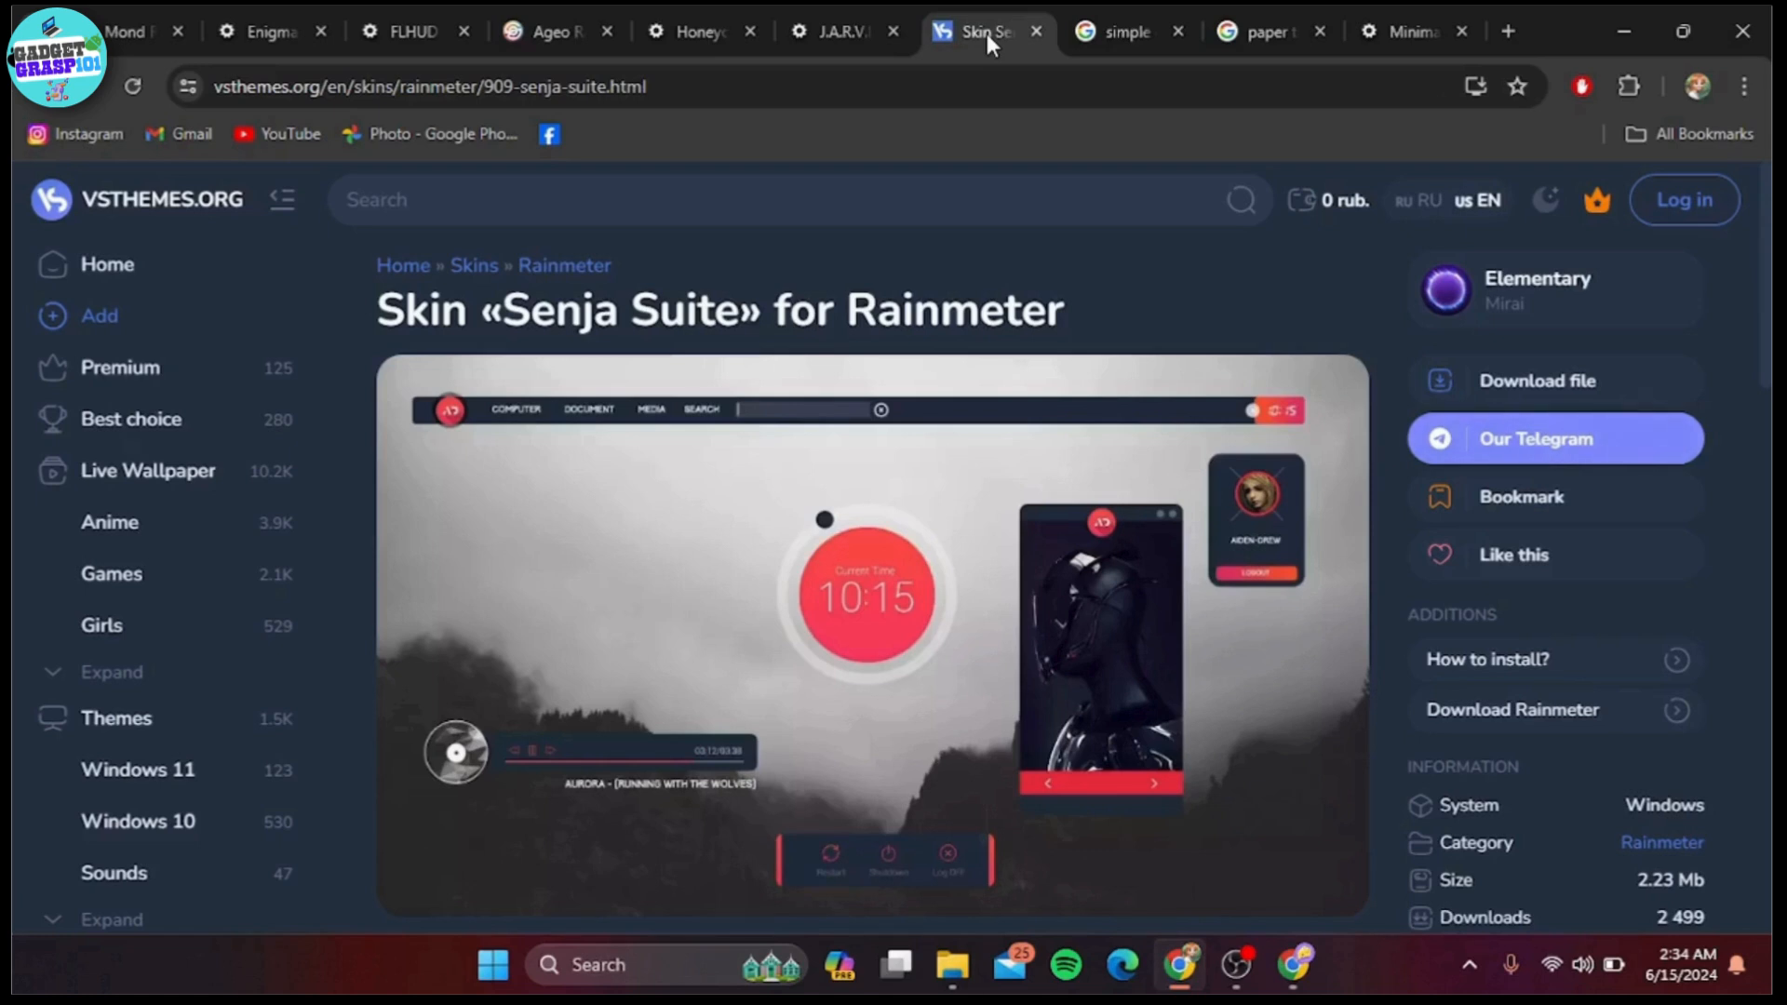
# Step: Switch past the VSThemes Senja Suite page to the simple media rainmeter results tab
pyautogui.click(1122, 32)
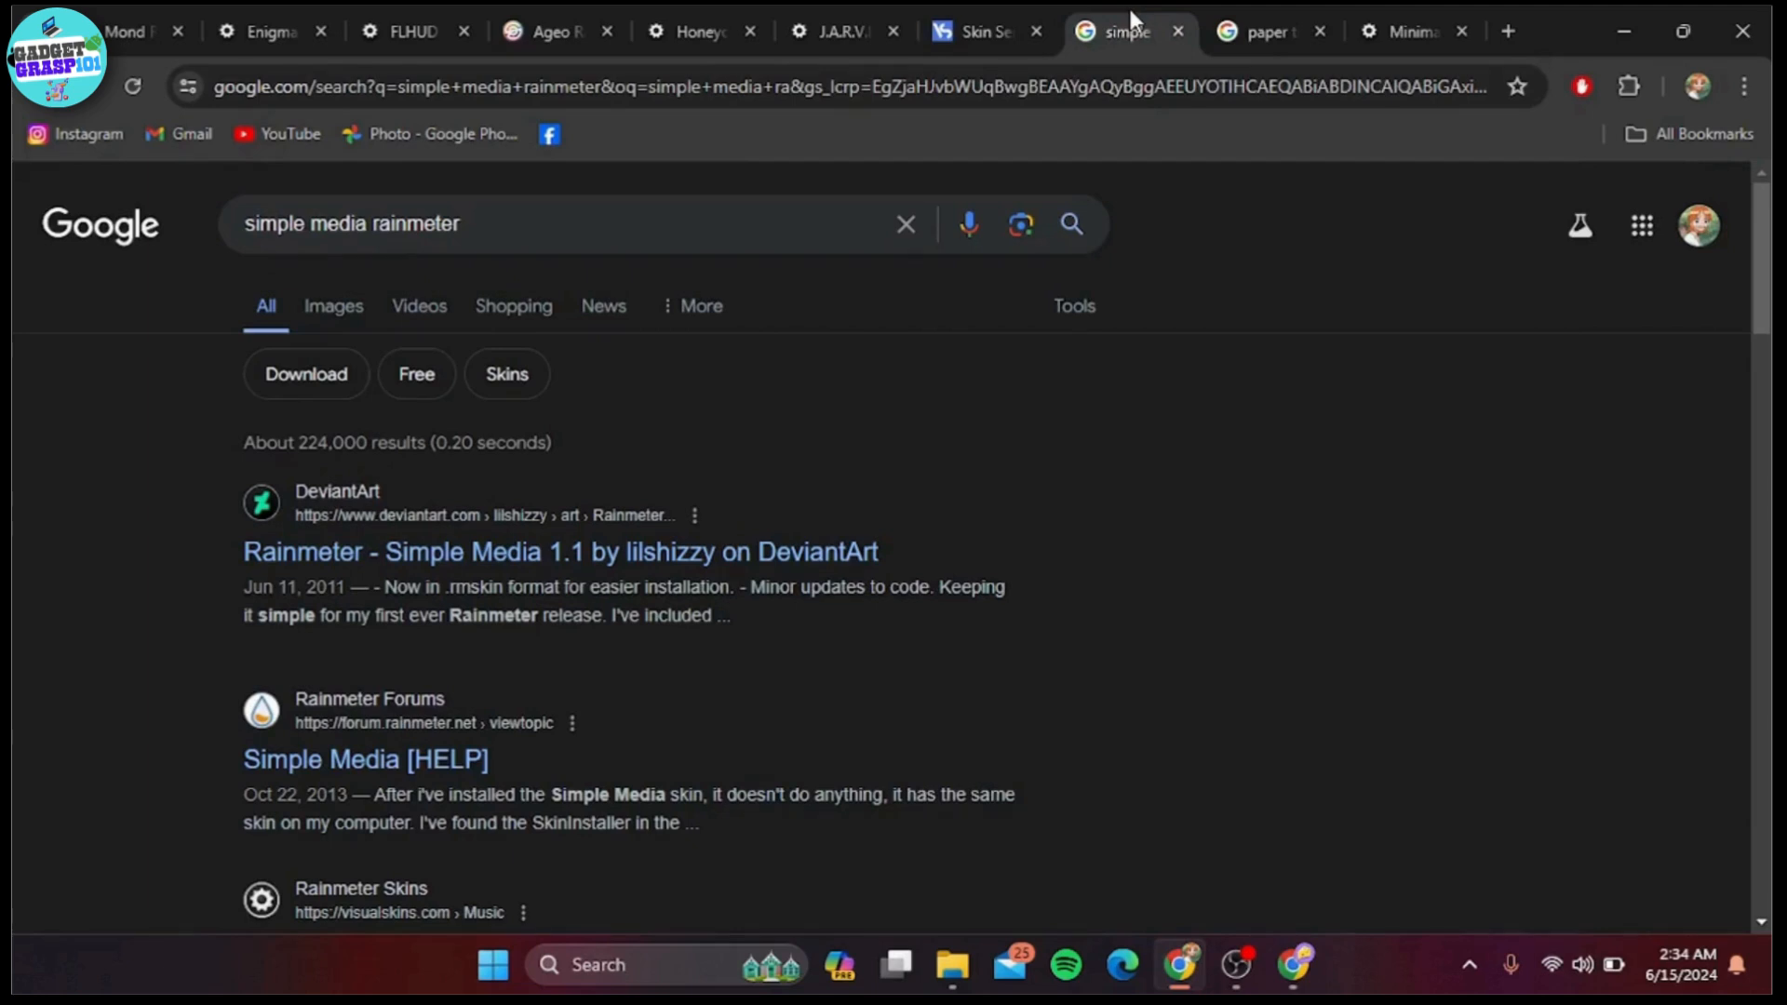
pyautogui.moveTo(1253, 13)
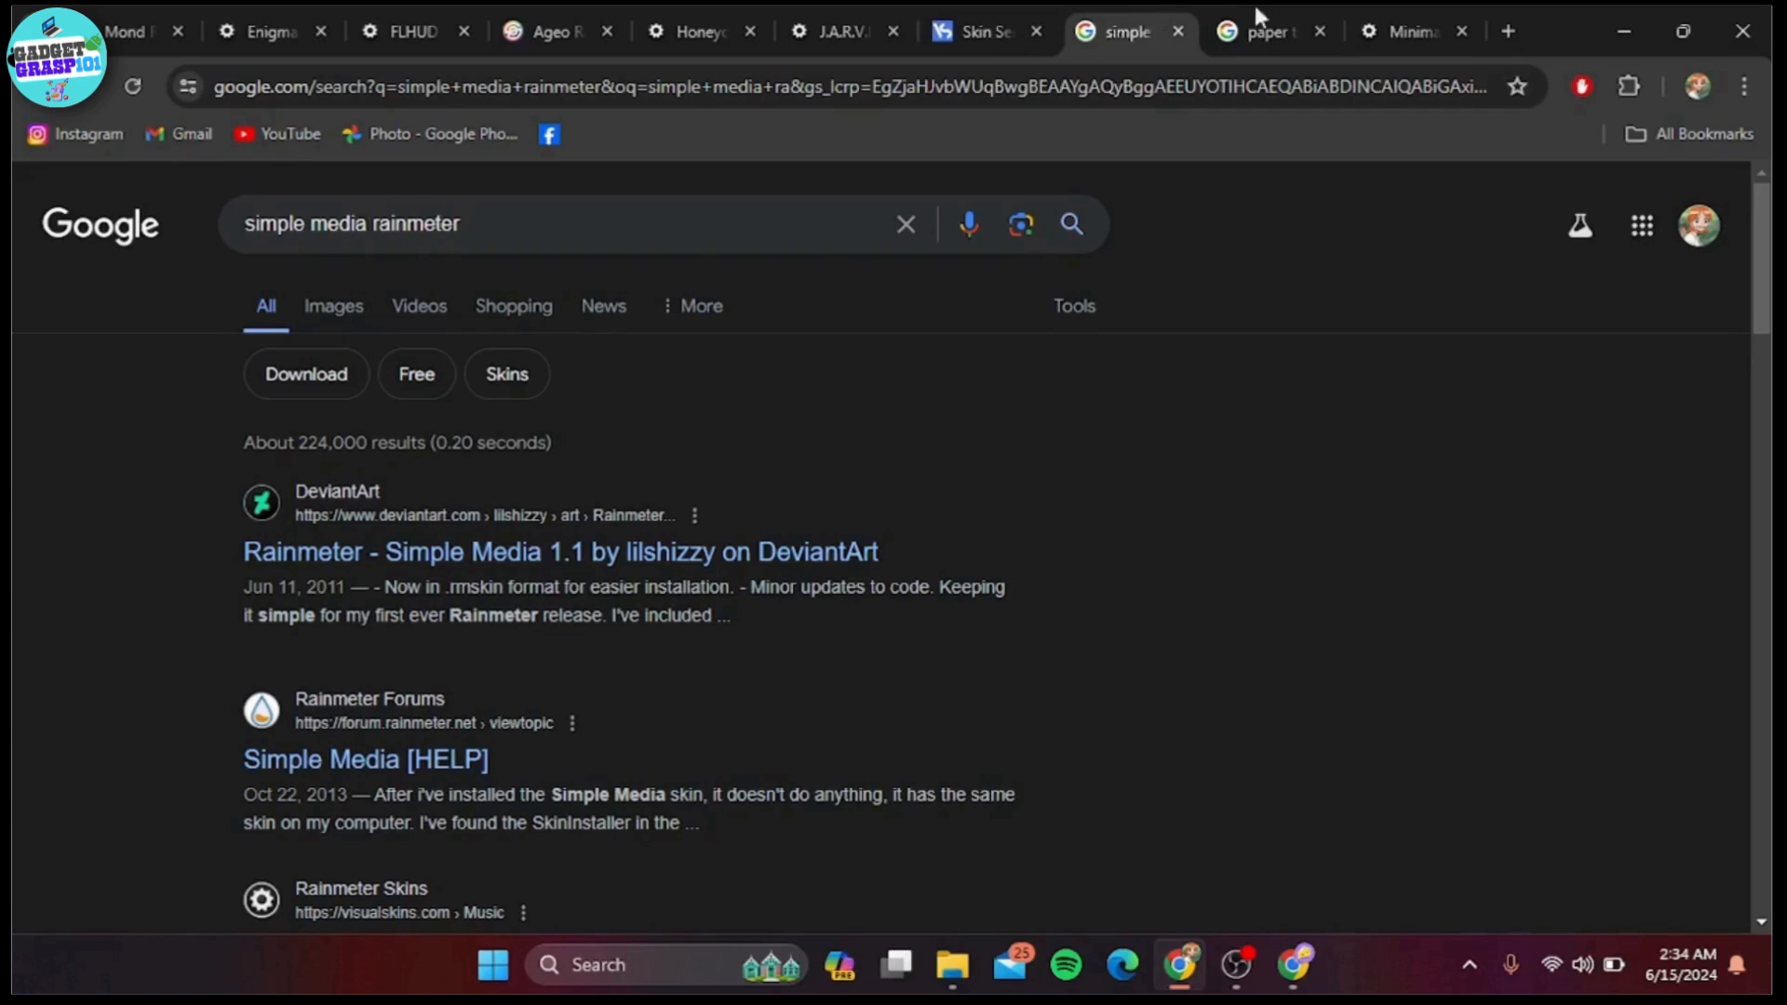
# Step: Switch to the paper thin rainmeter results and open the PaperThin DeviantArt link
pyautogui.click(1262, 31)
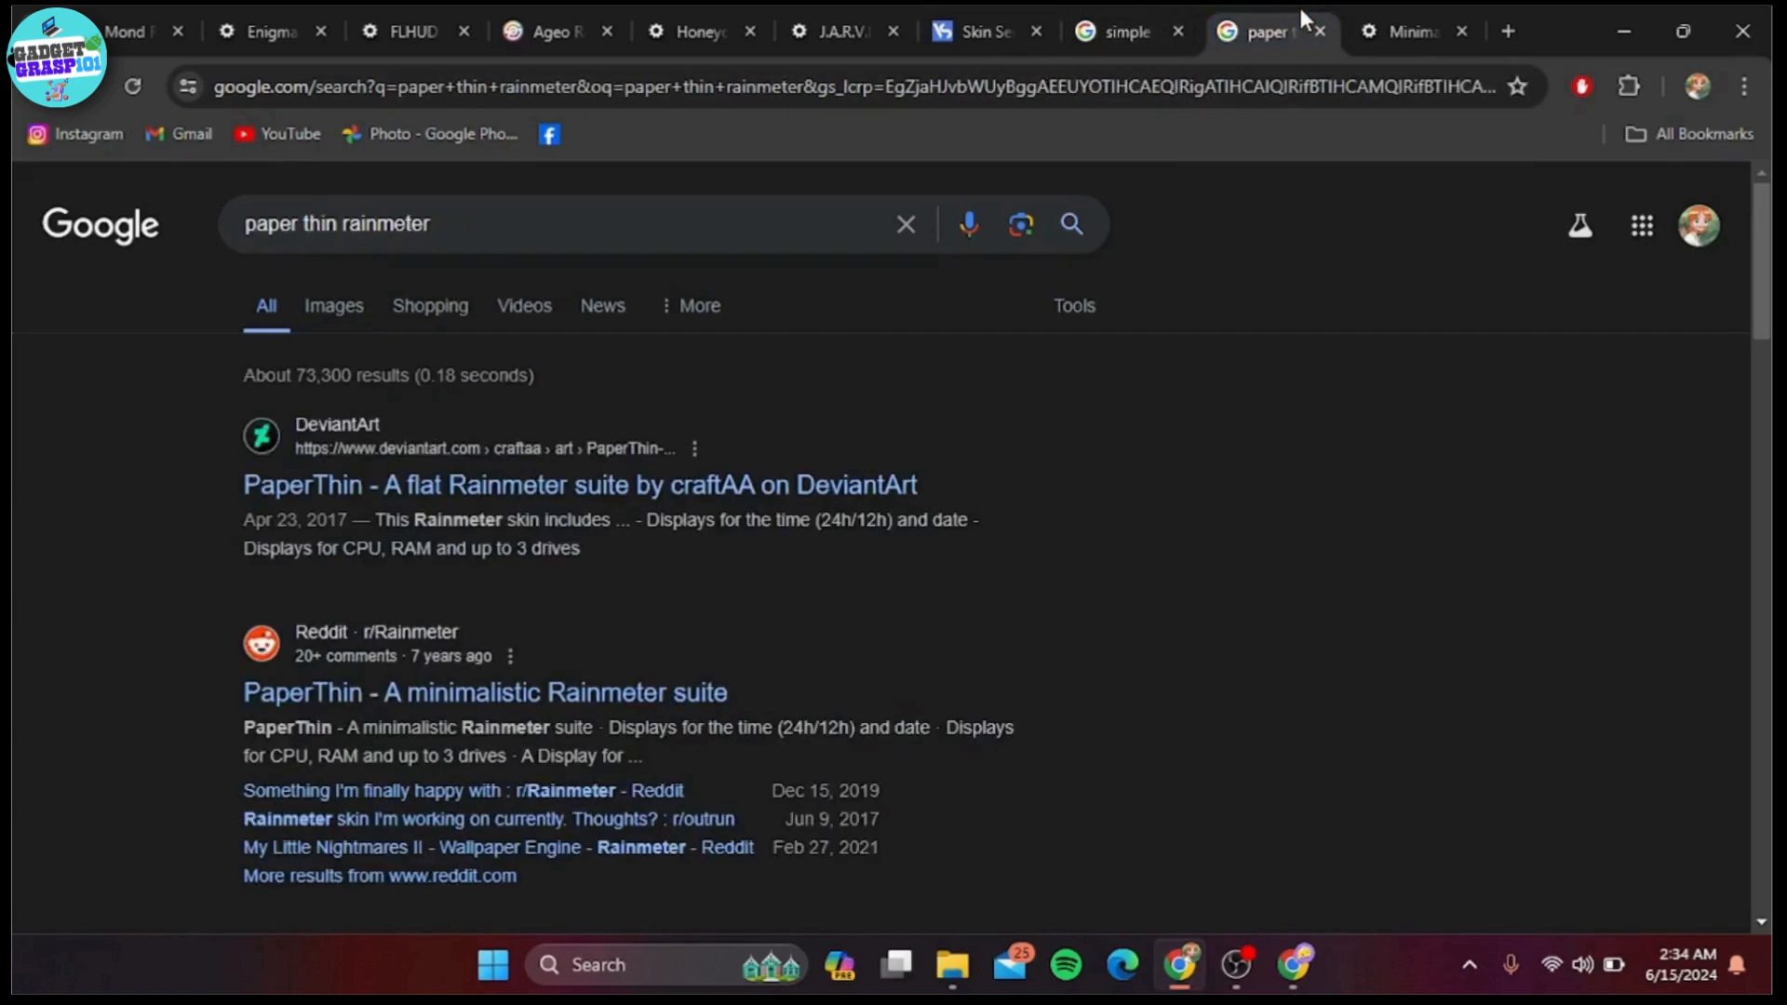
pyautogui.moveTo(735, 515)
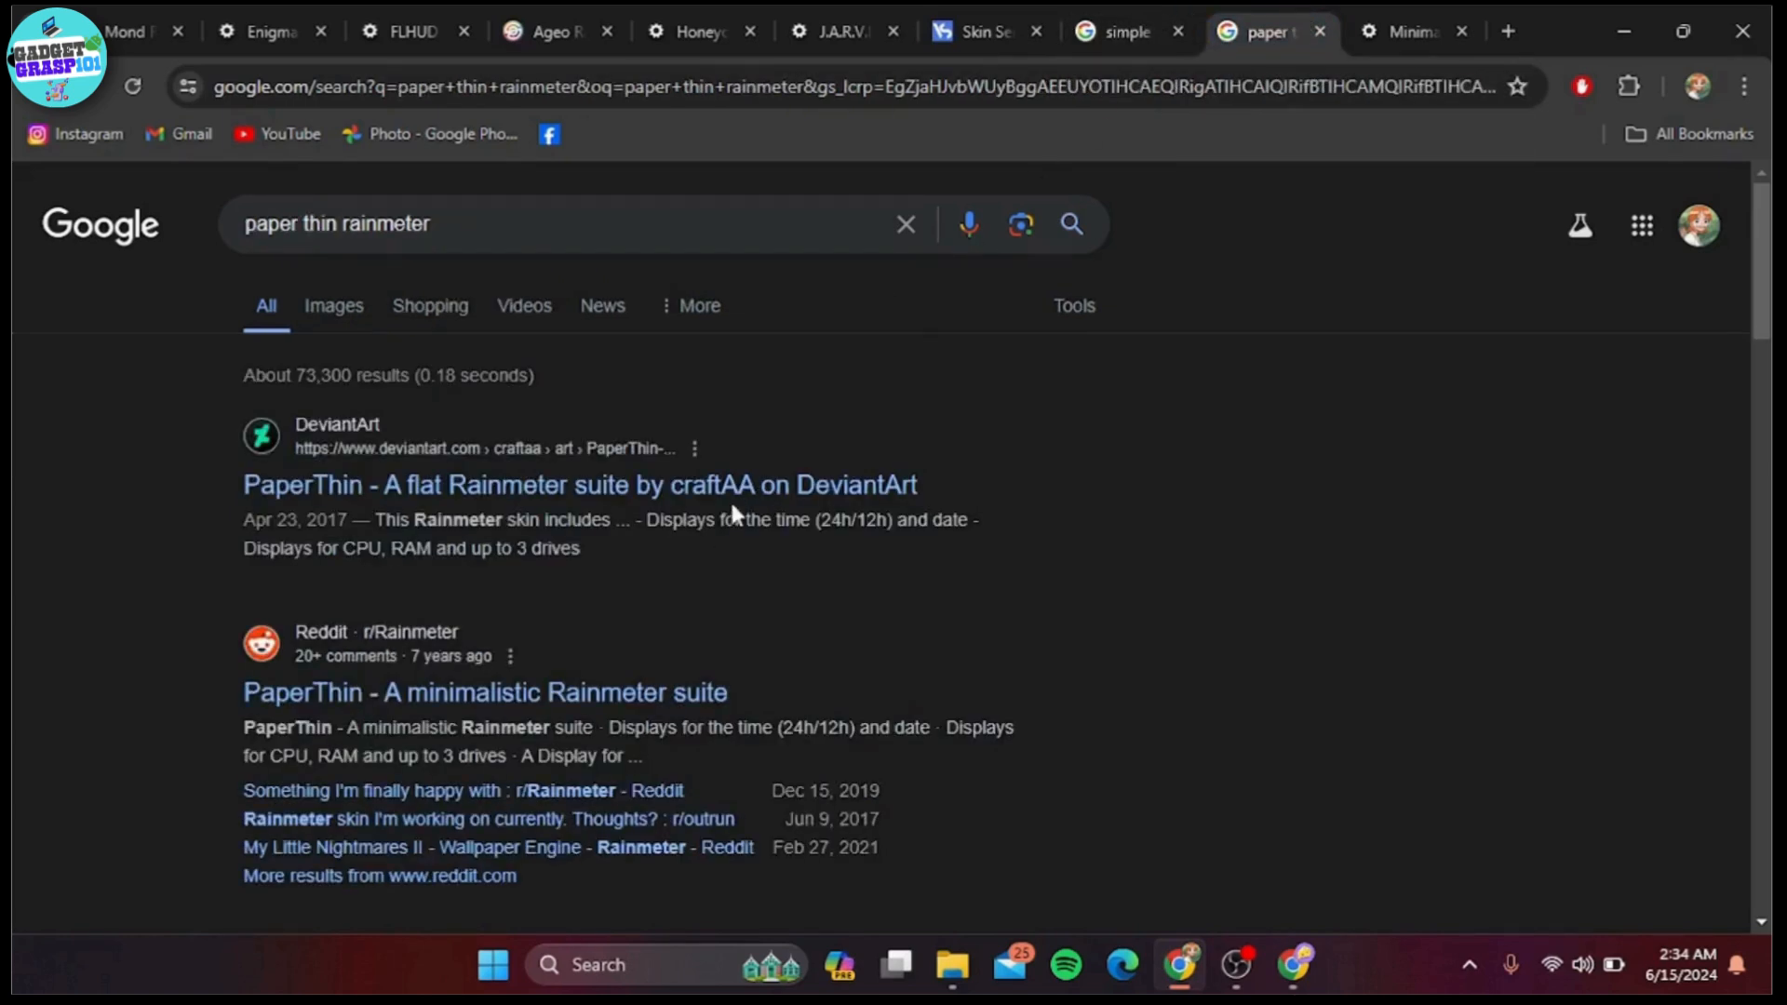
pyautogui.click(579, 484)
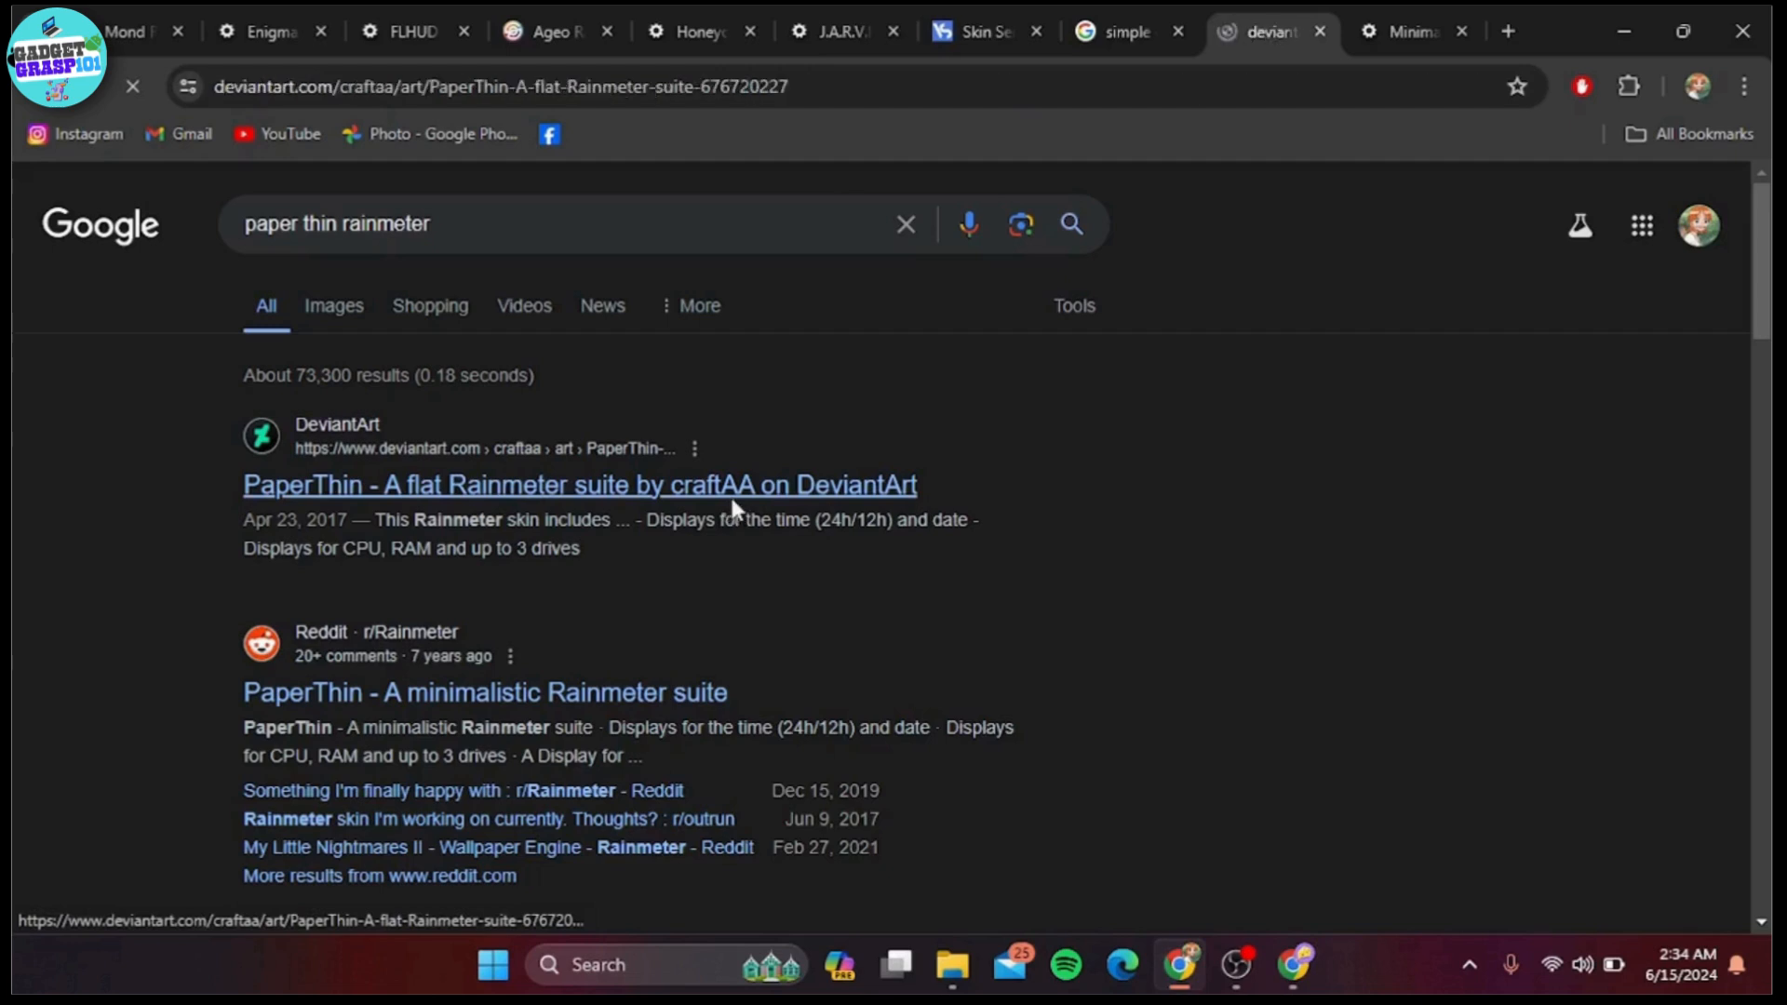
# Step: Load the DeviantArt PaperThin suite page, then move to the Minimalist 2 tab
pyautogui.click(579, 484)
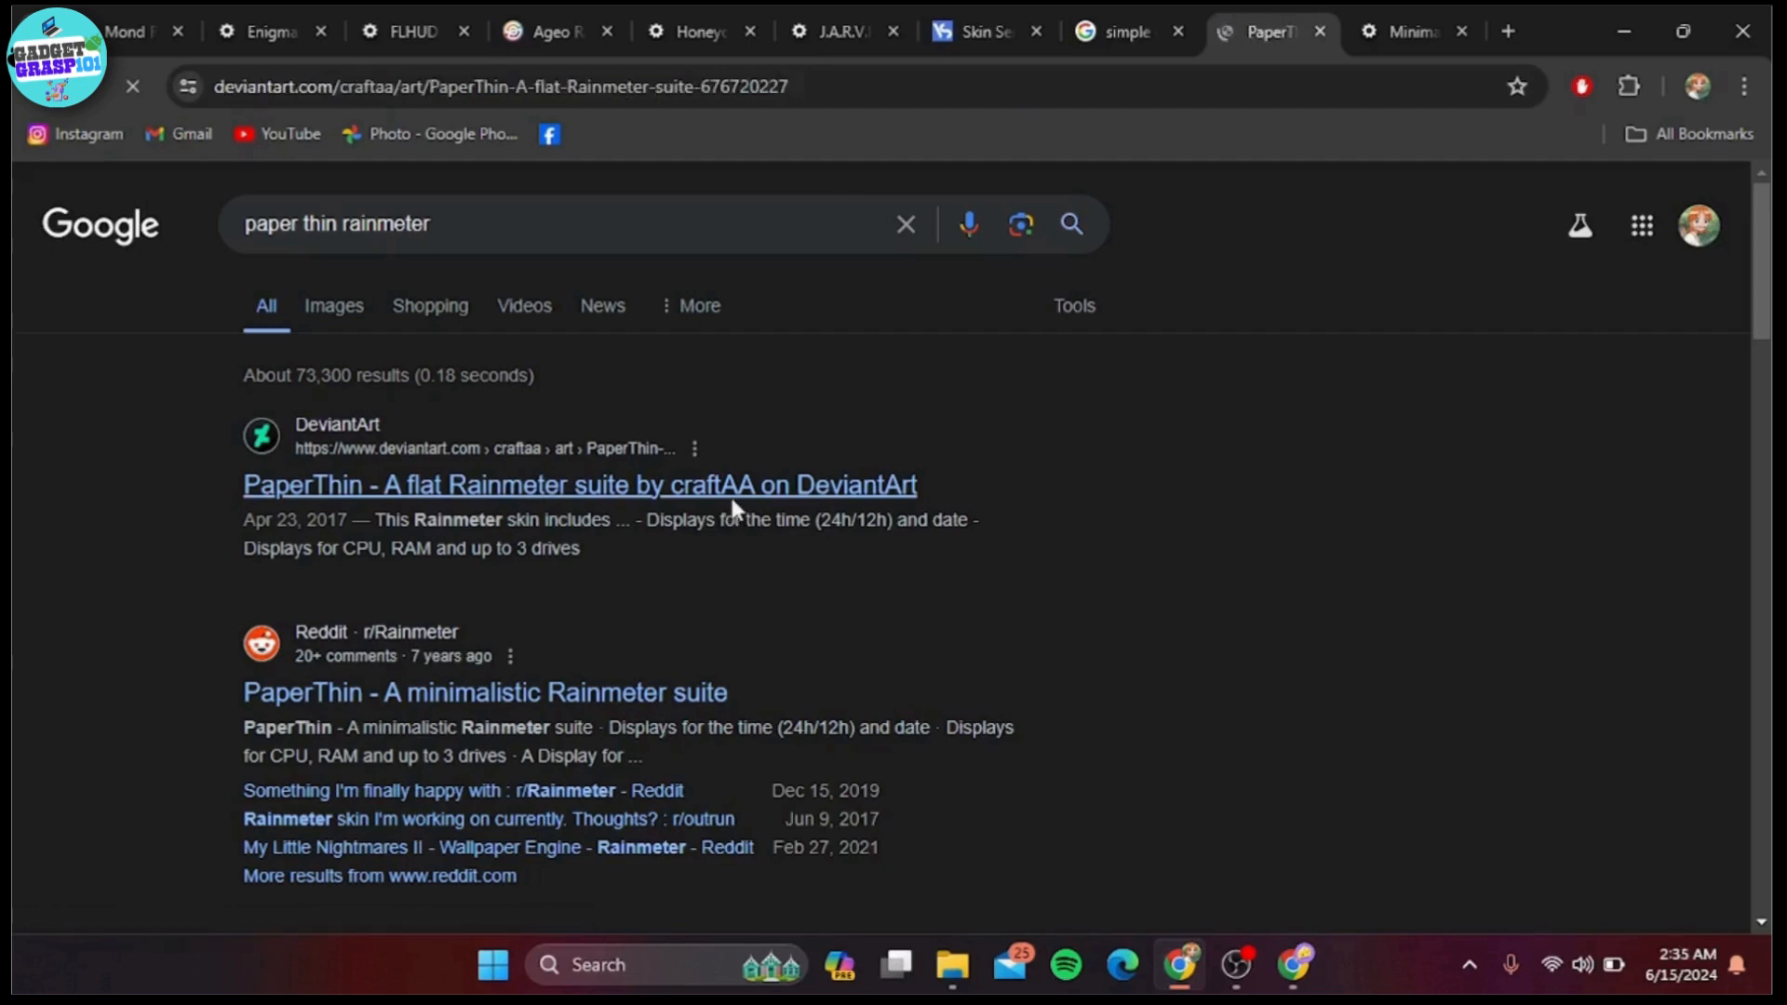
pyautogui.click(579, 484)
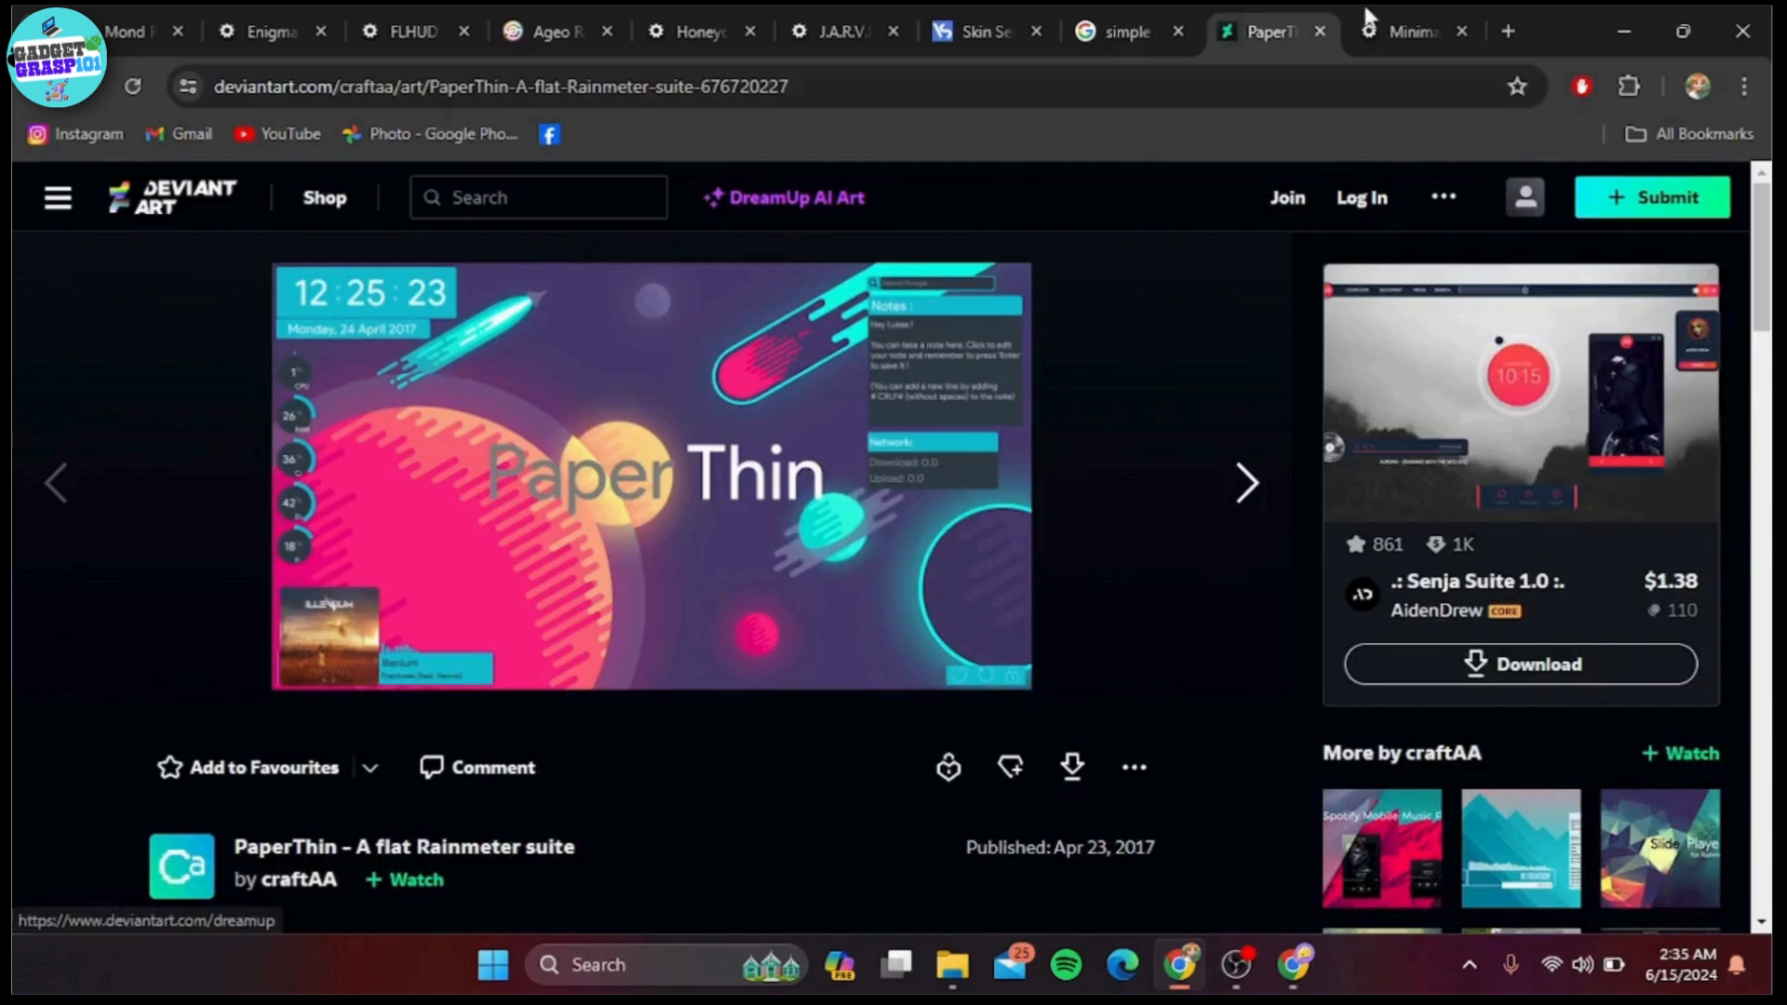
pyautogui.click(1410, 32)
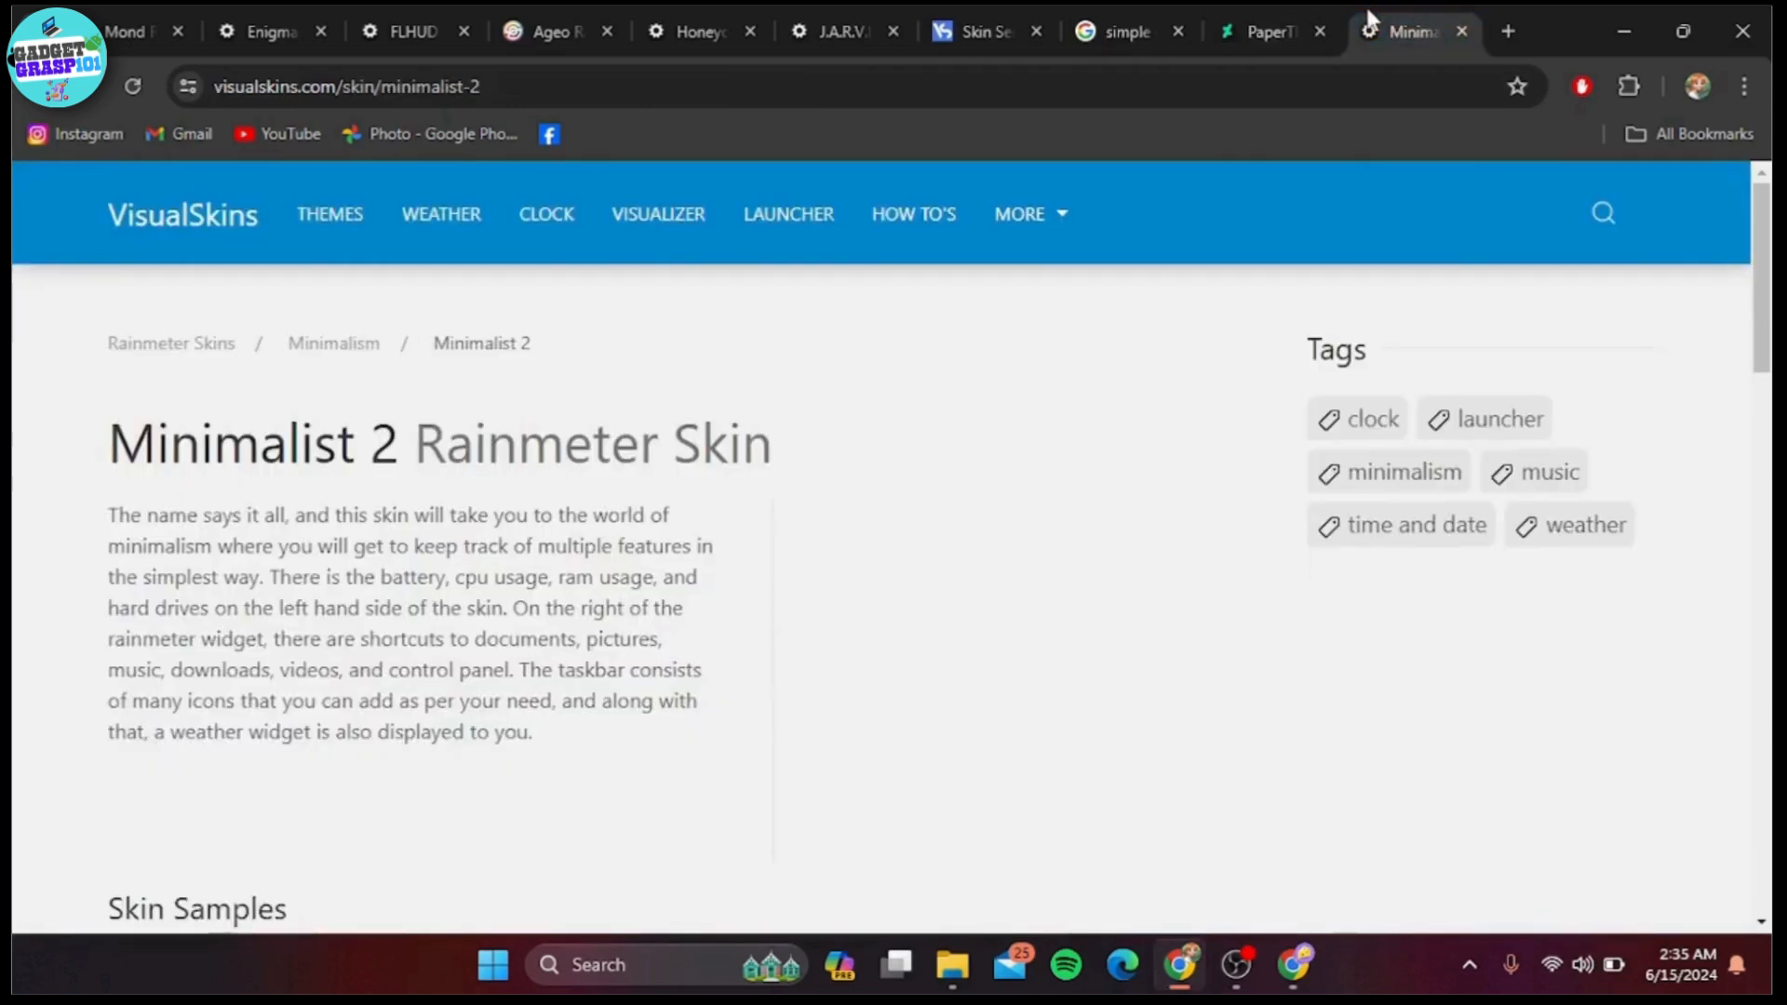
# Step: Scroll the Minimalist 2 page down to the Skin Samples showing battery, CPU and drive readouts
pyautogui.scroll(-3)
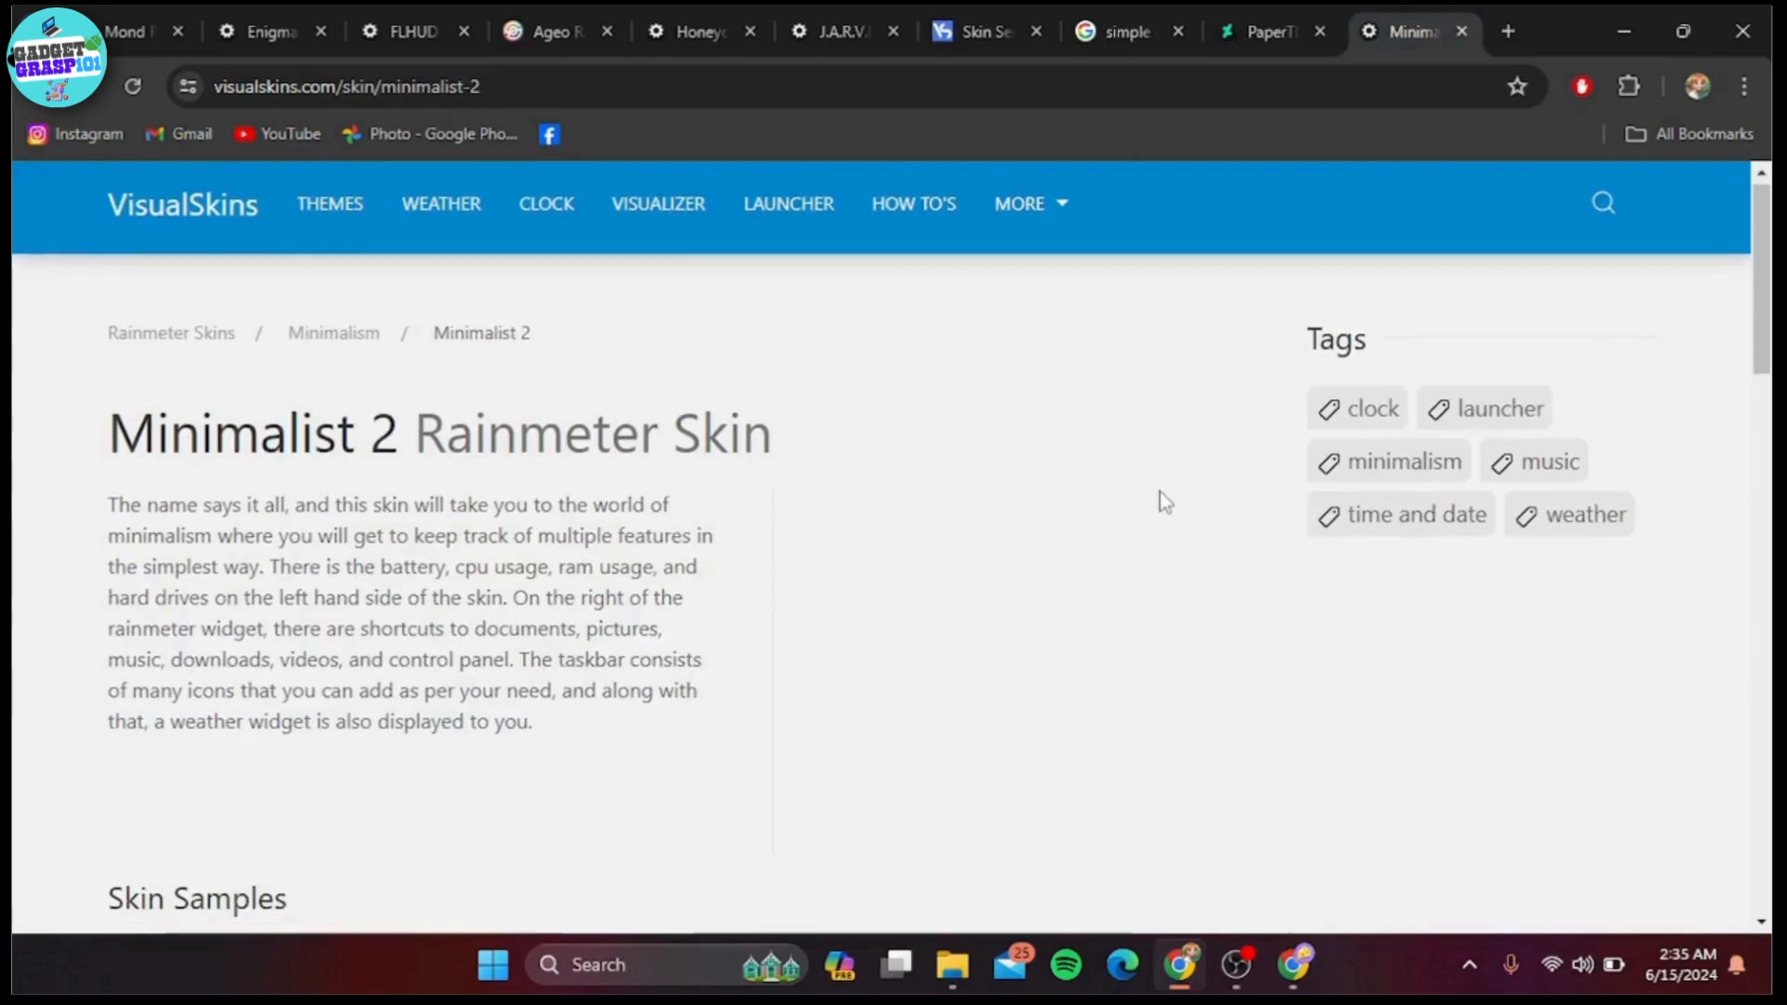
pyautogui.scroll(-3)
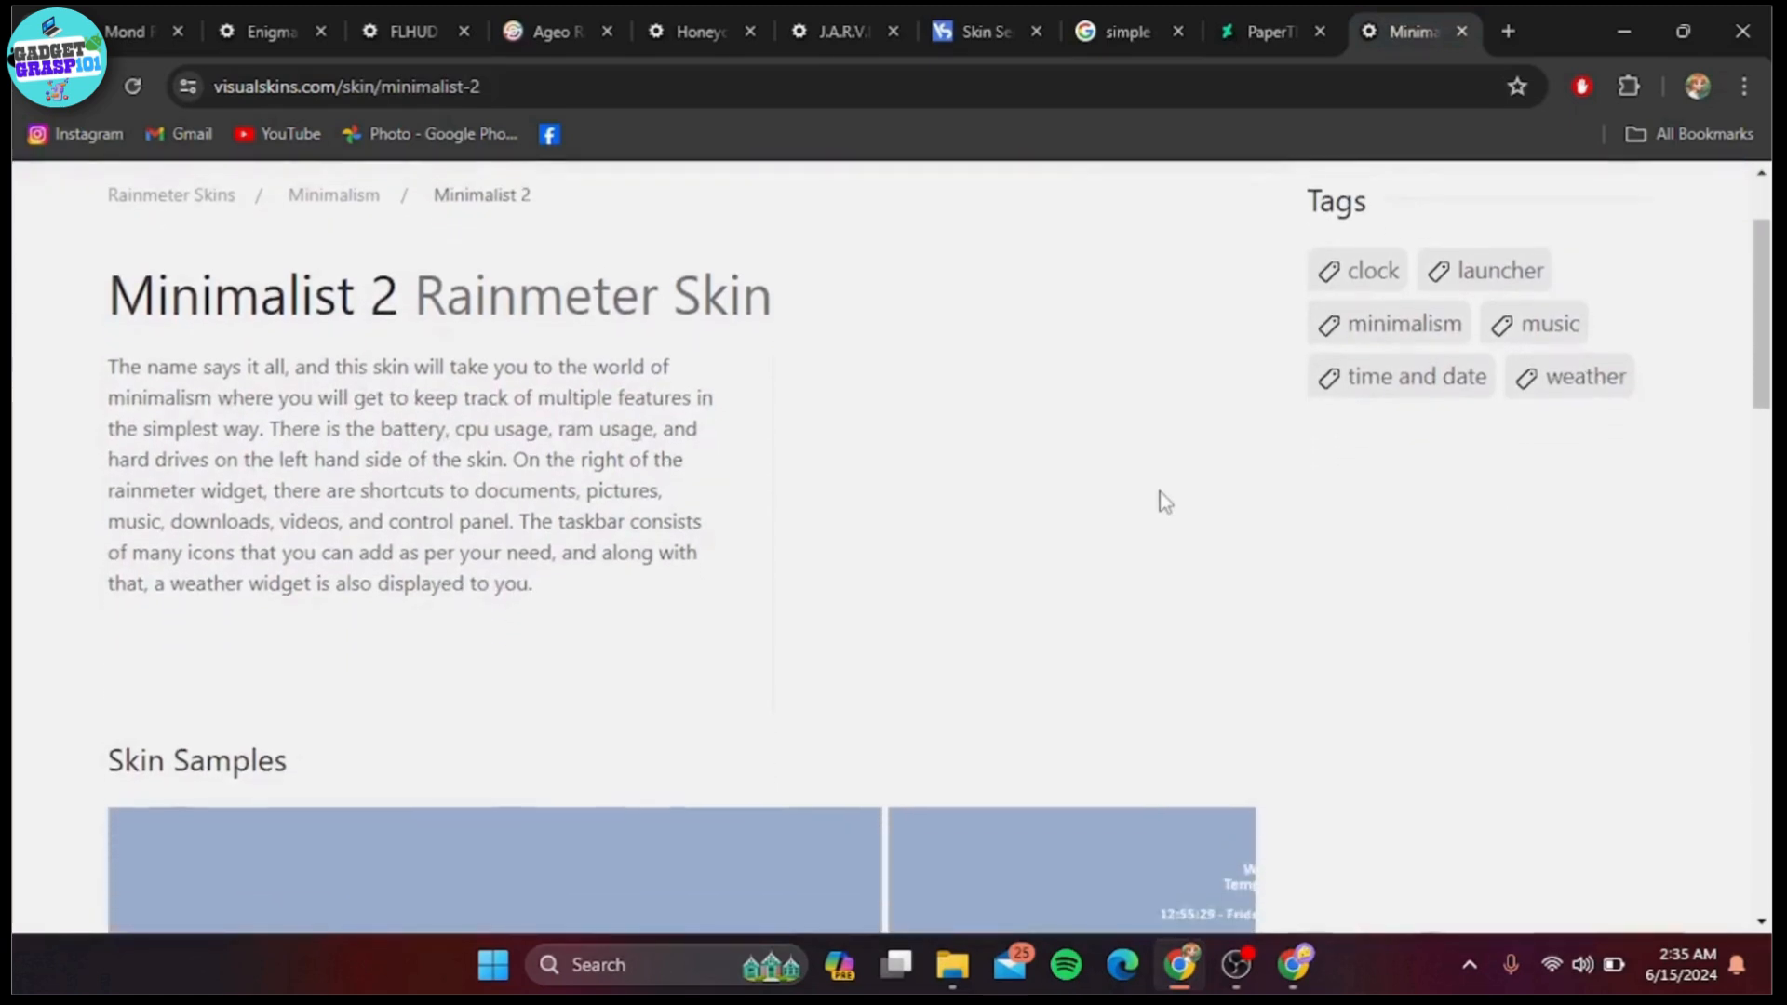
pyautogui.scroll(-3)
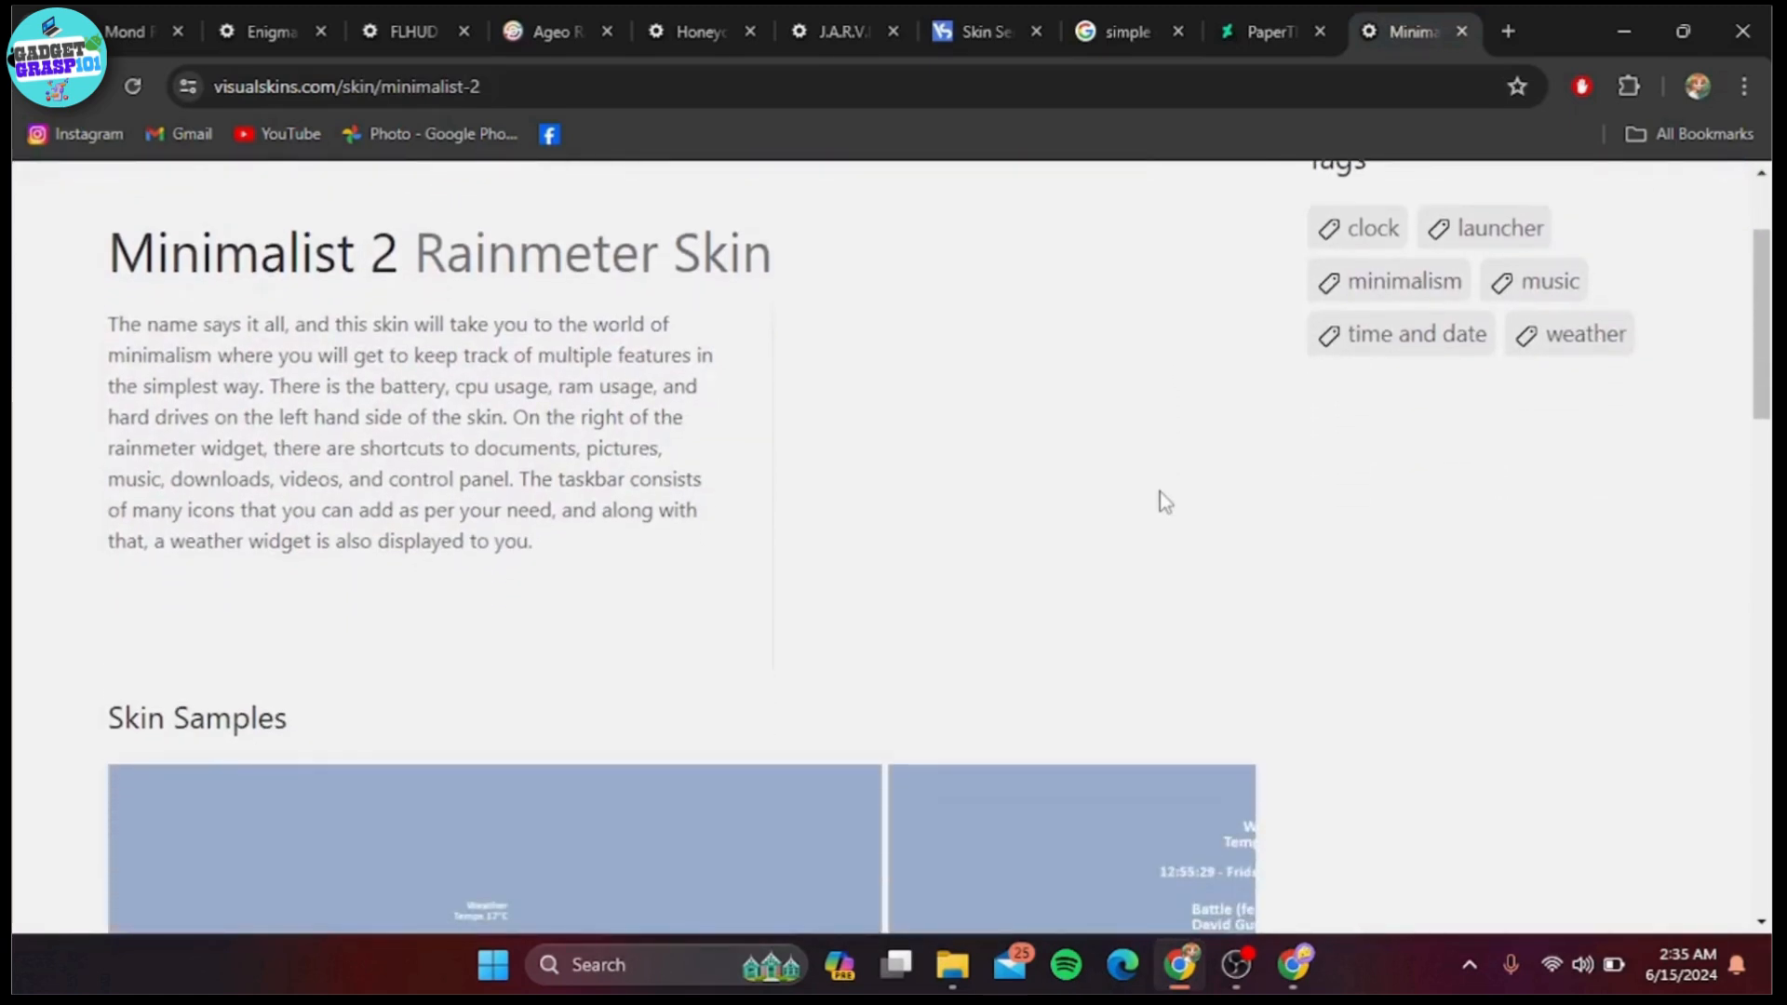
pyautogui.scroll(-3)
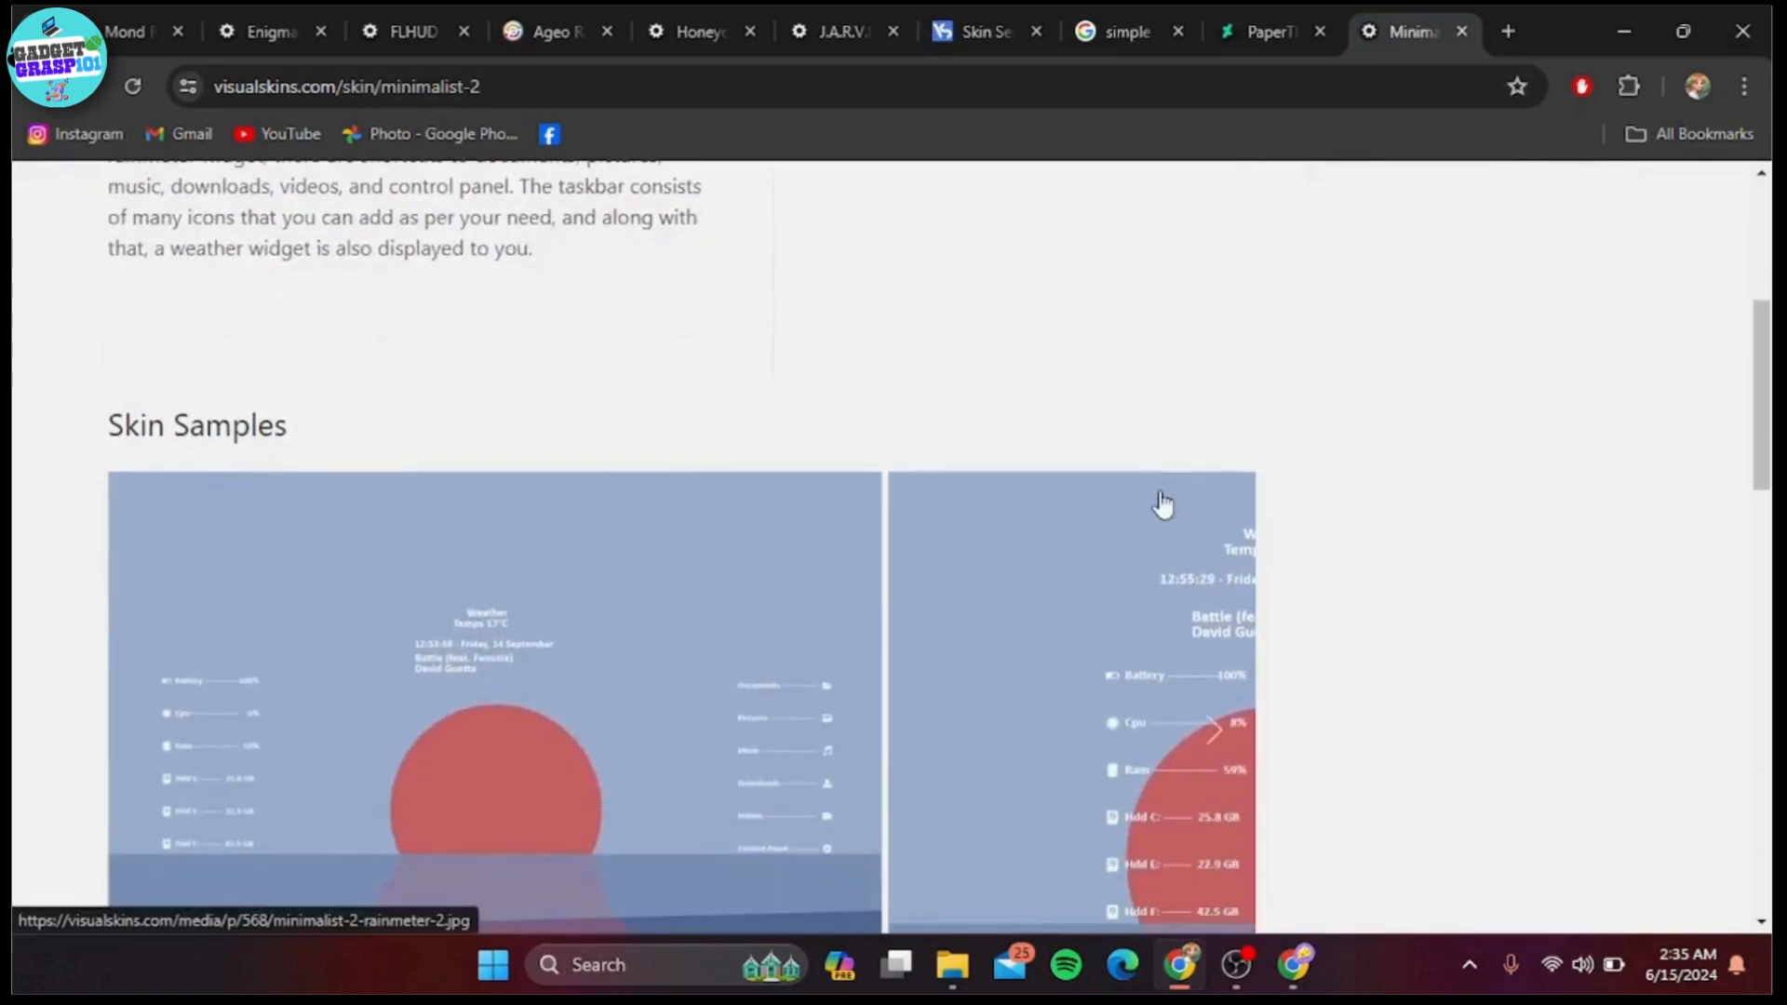
pyautogui.scroll(-3)
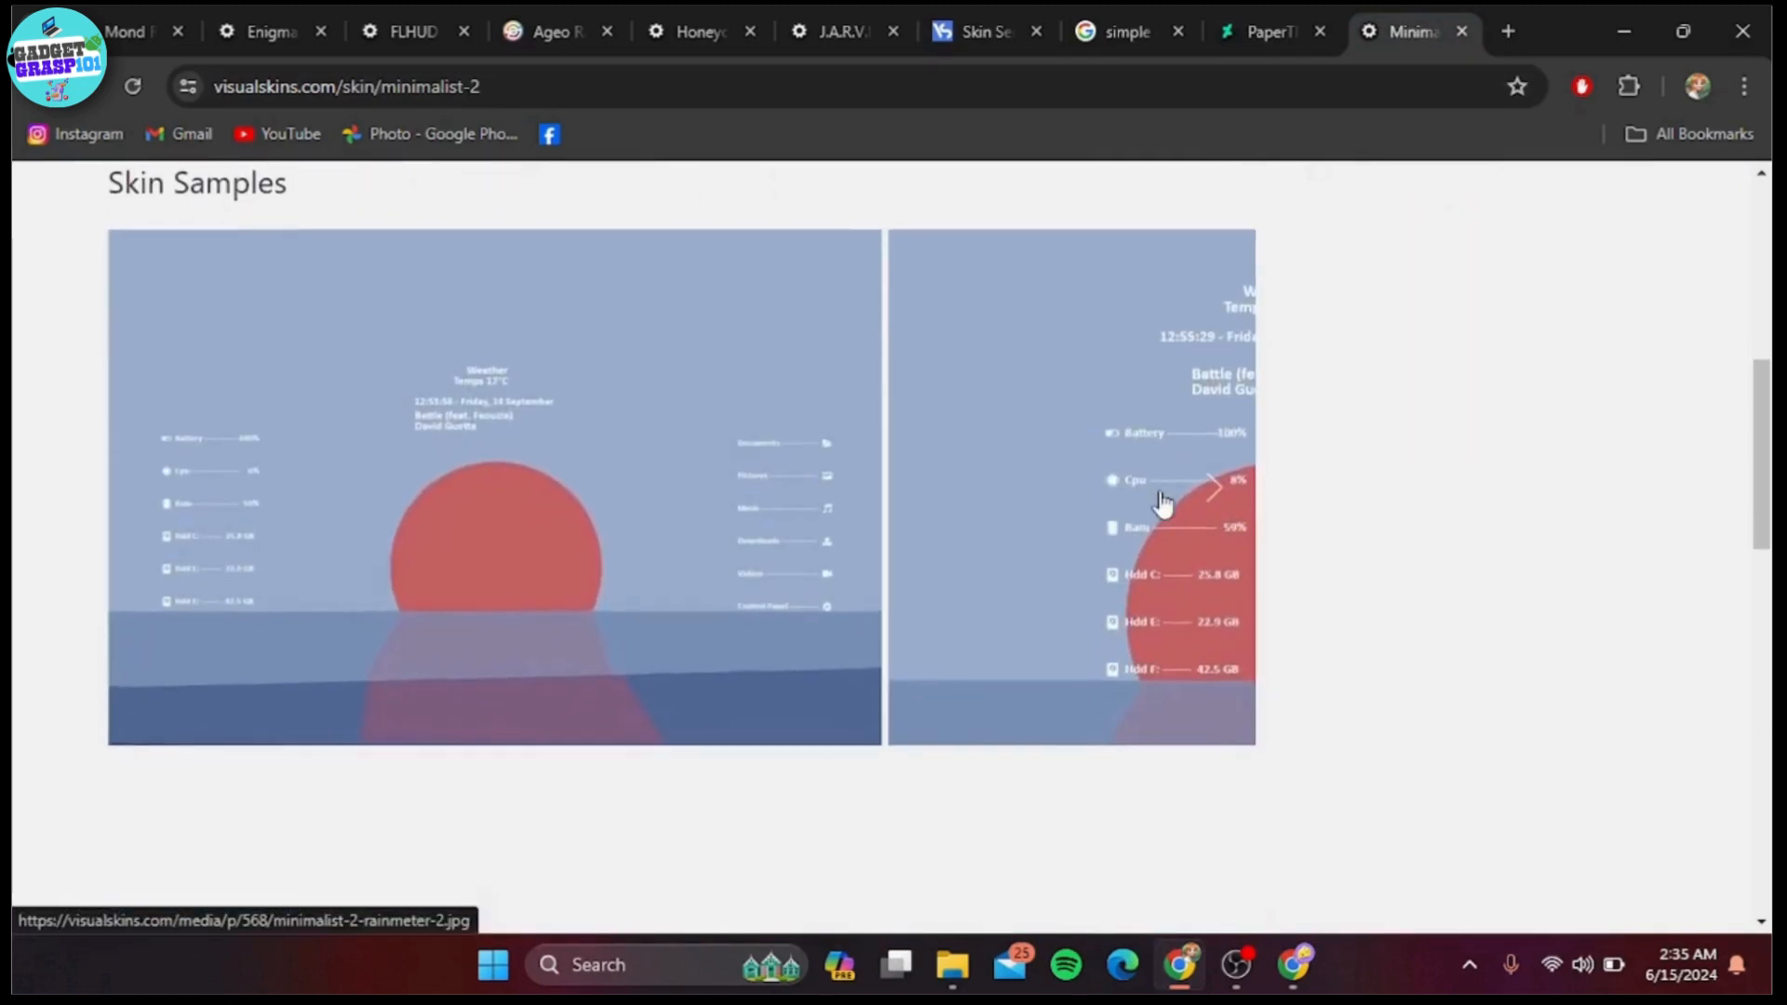